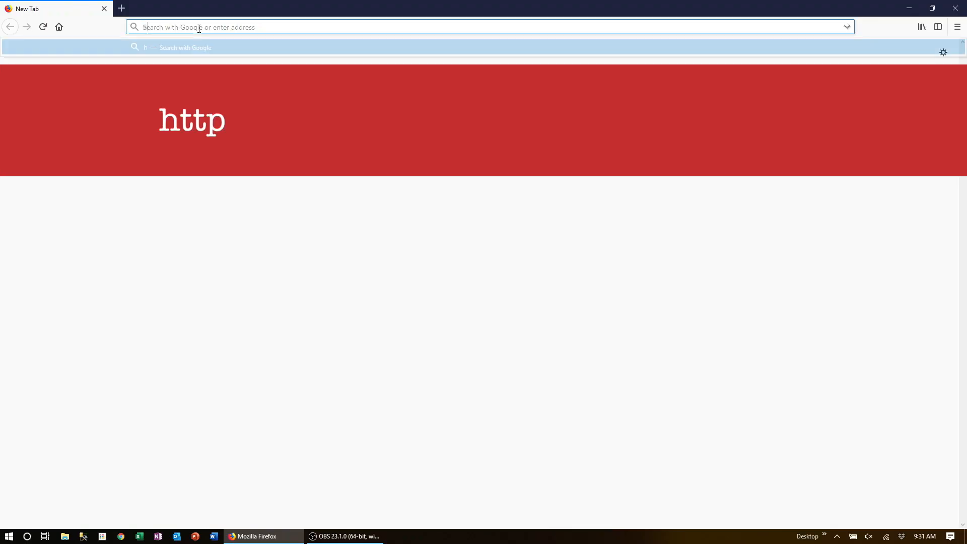
Step: Sign in to the groov EPIC at the epic-lcdev https address in Firefox
type("ttps://")
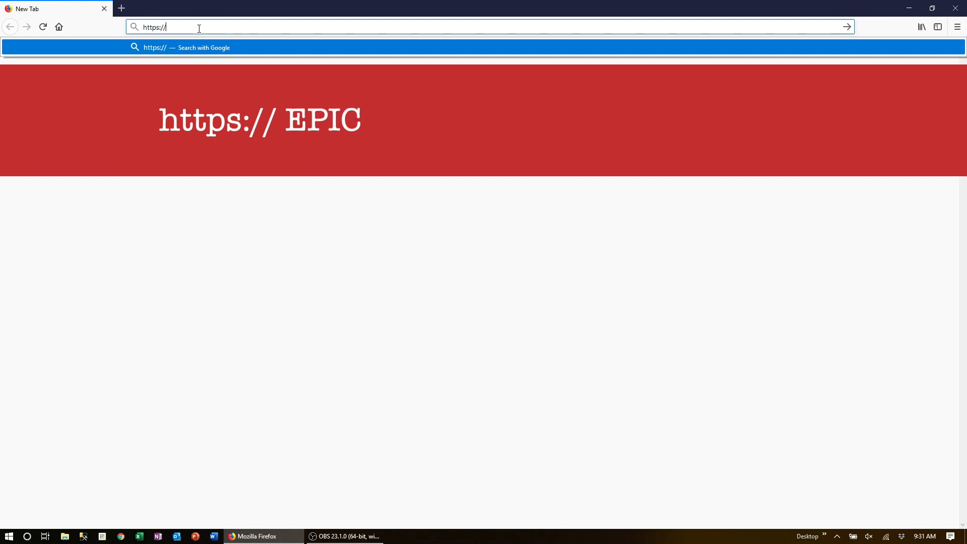
type("epic-lcdev/login/index.html?target=/manage/")
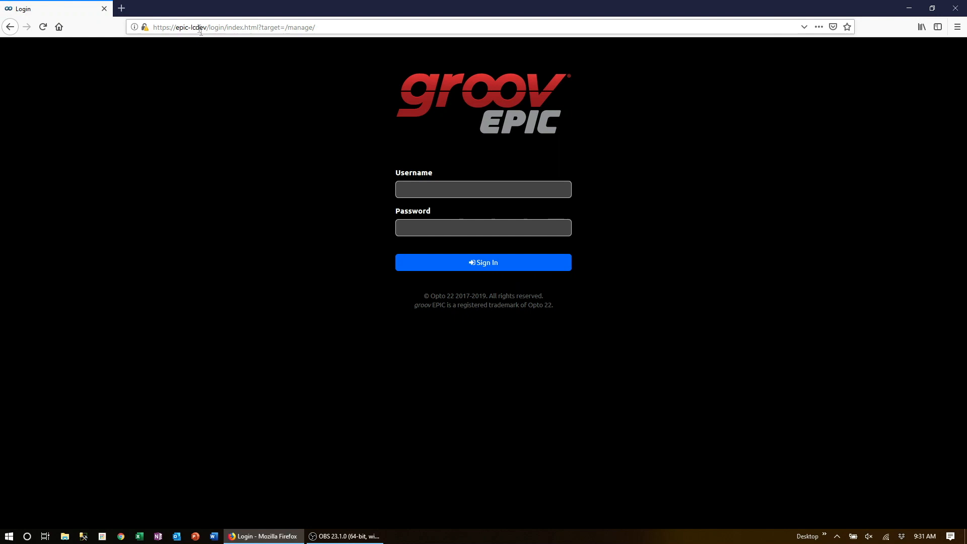
left_click(482, 189)
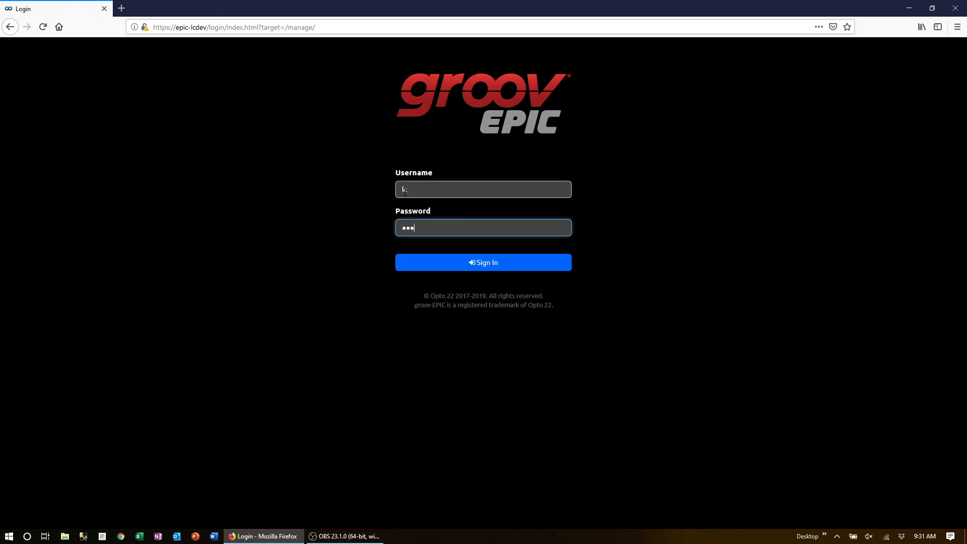
left_click(482, 262)
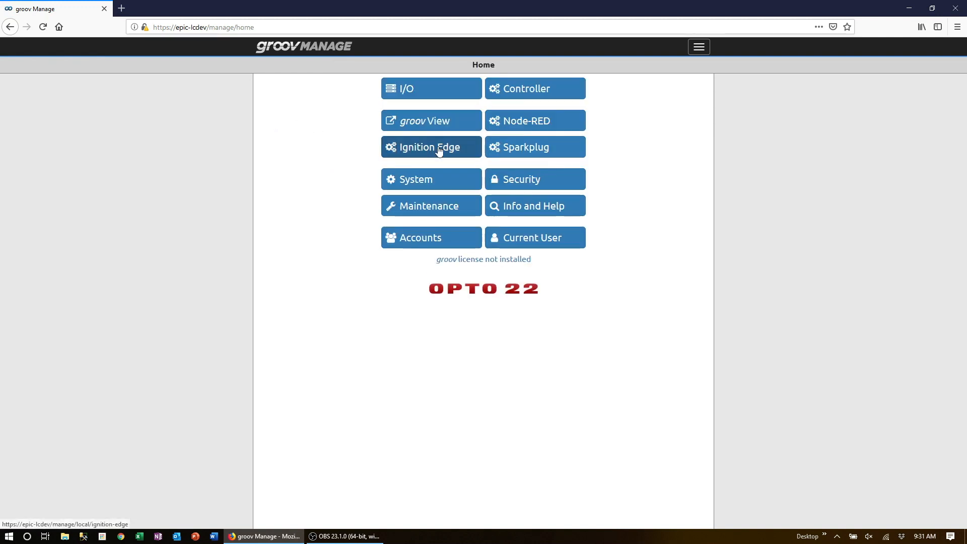
Step: Turn on Ignition Edge in groov Manage and launch it in a new tab
left_click(430, 147)
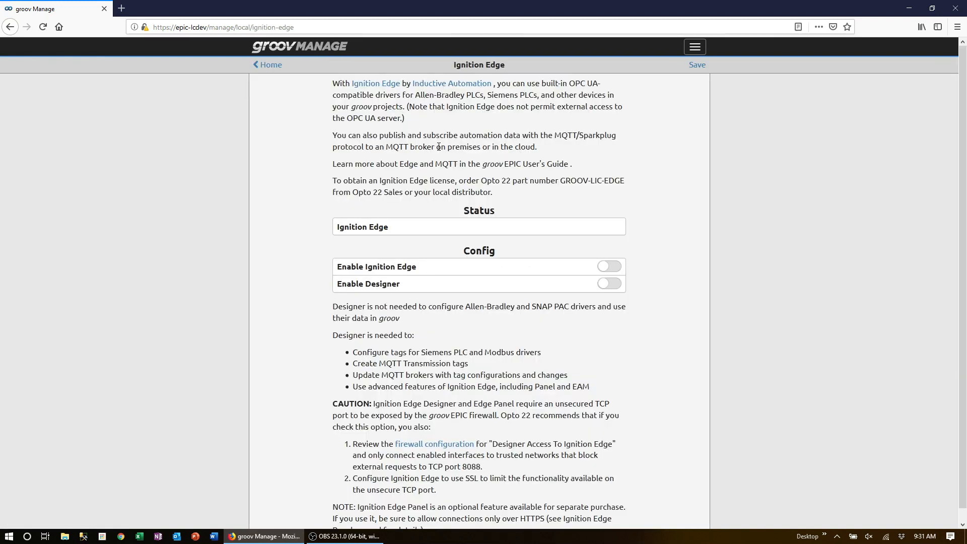
left_click(608, 266)
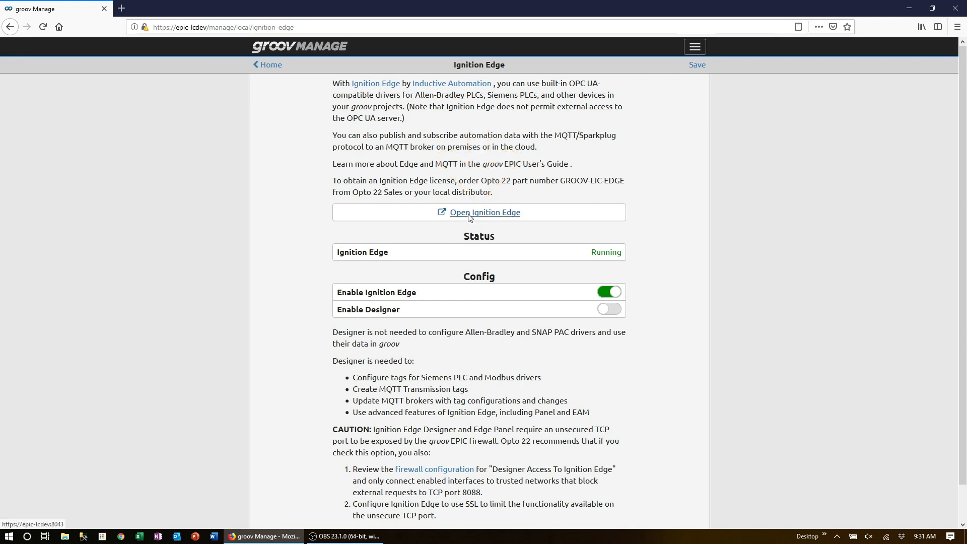
left_click(484, 212)
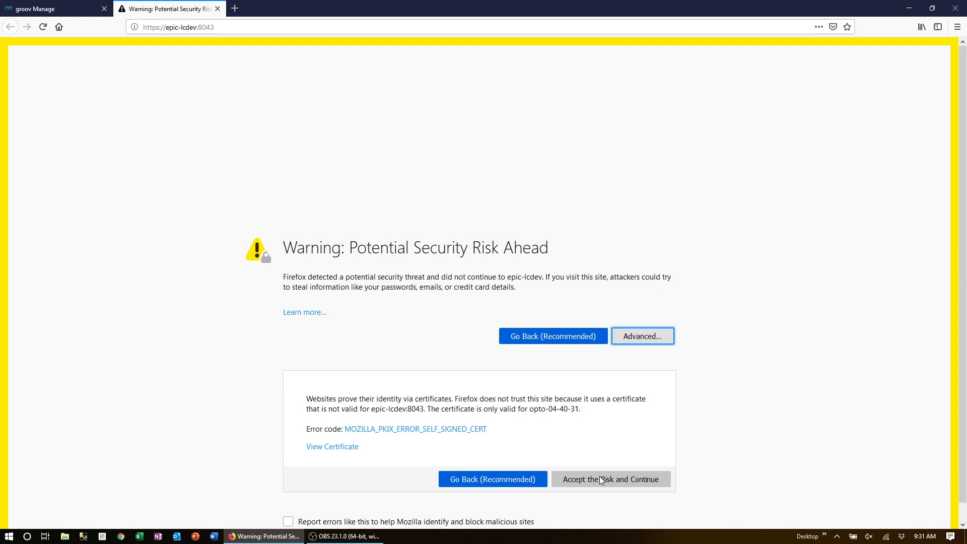
Step: Bypass the certificate warning, sign in to the gateway as opto, and go to Configure
left_click(611, 479)
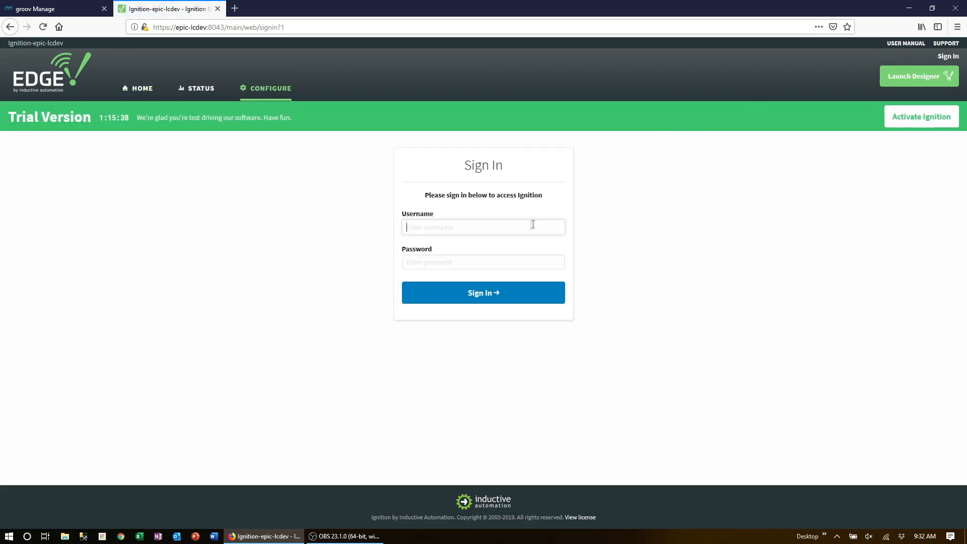
type("opto")
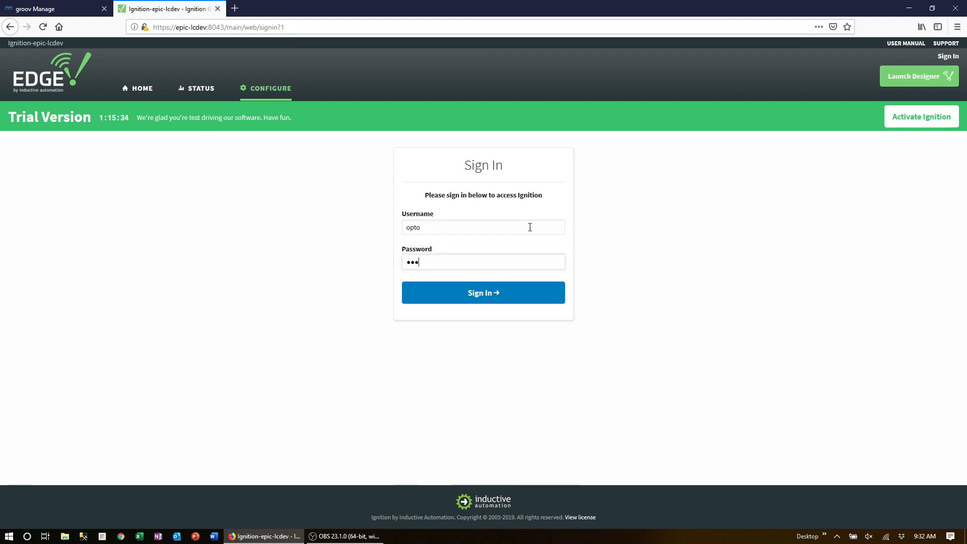
left_click(483, 292)
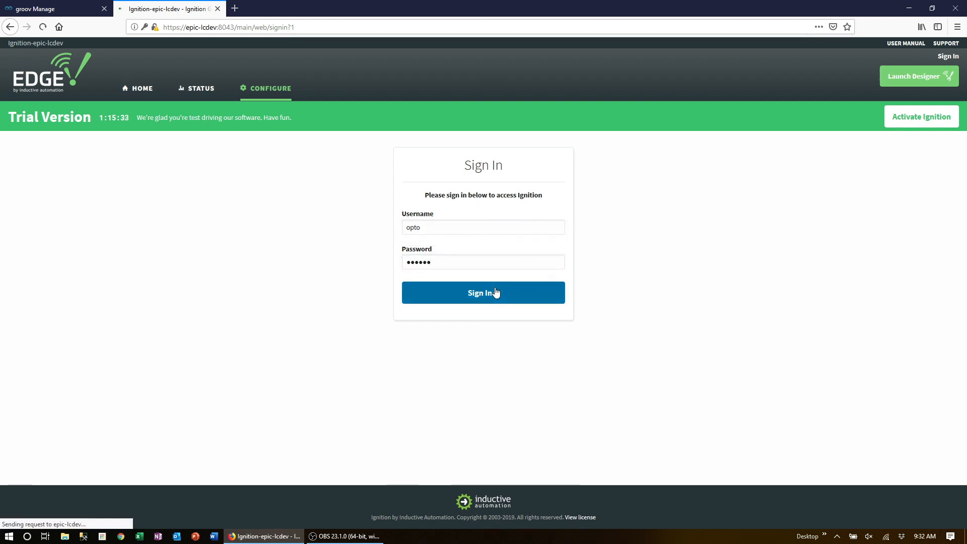
left_click(483, 292)
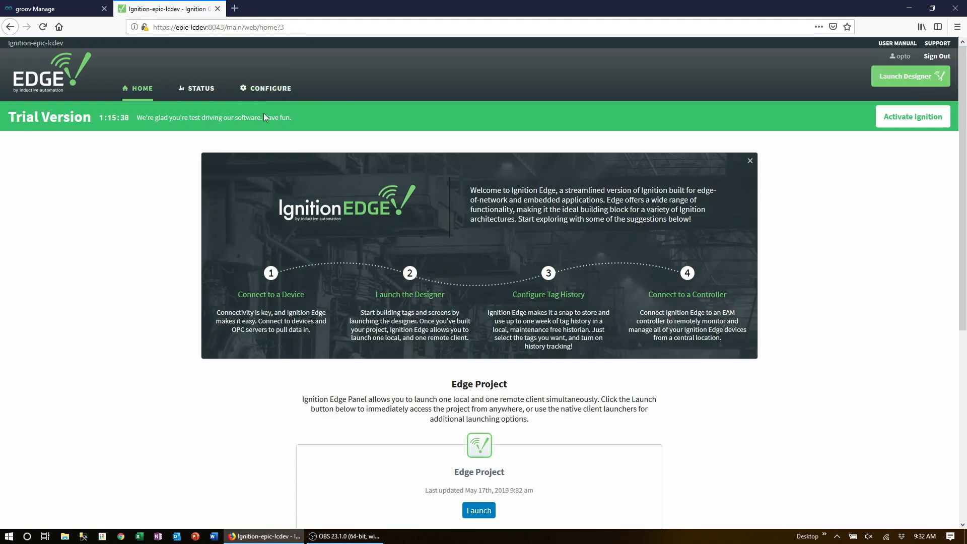
left_click(270, 88)
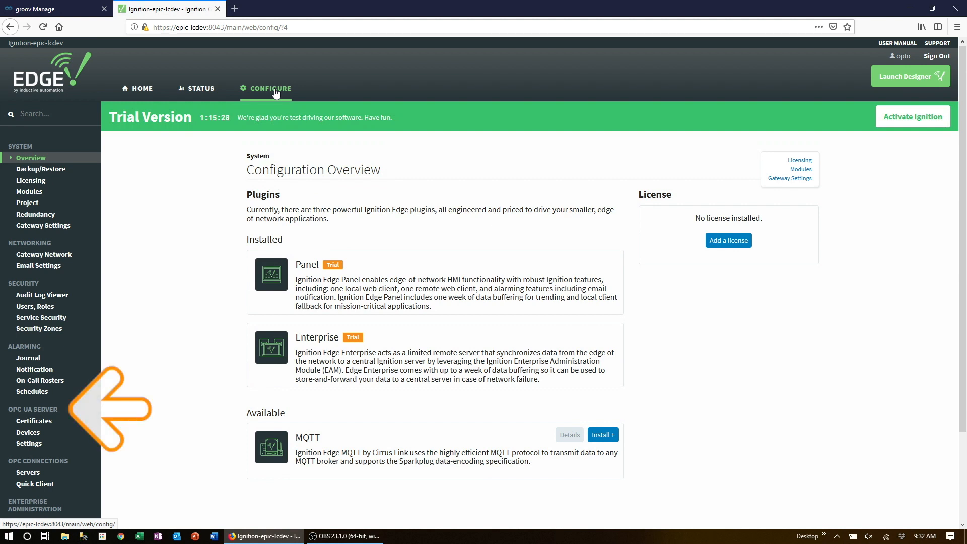
mouse_move(270, 95)
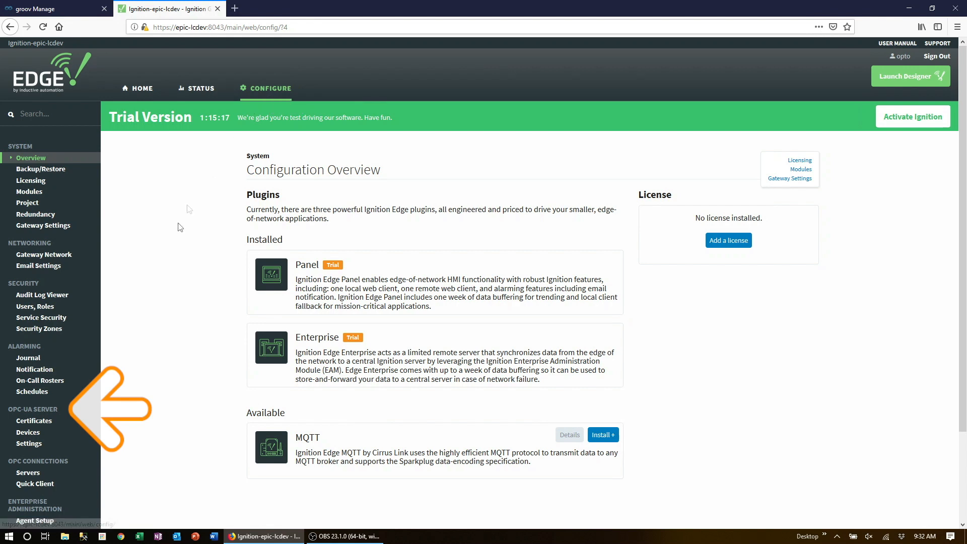
Step: Allow anonymous access and expose tag providers in OPC UA Server settings, then save
left_click(28, 443)
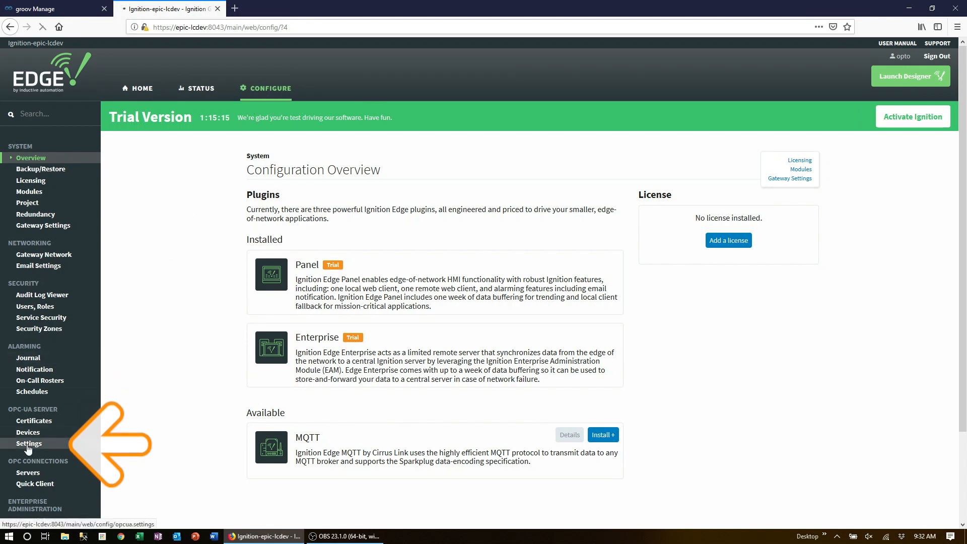
left_click(29, 443)
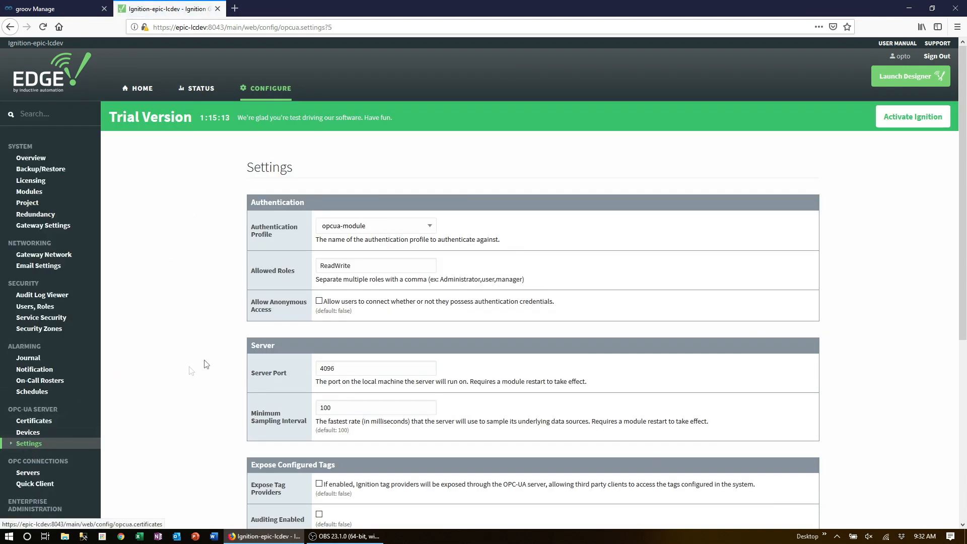
mouse_move(218, 358)
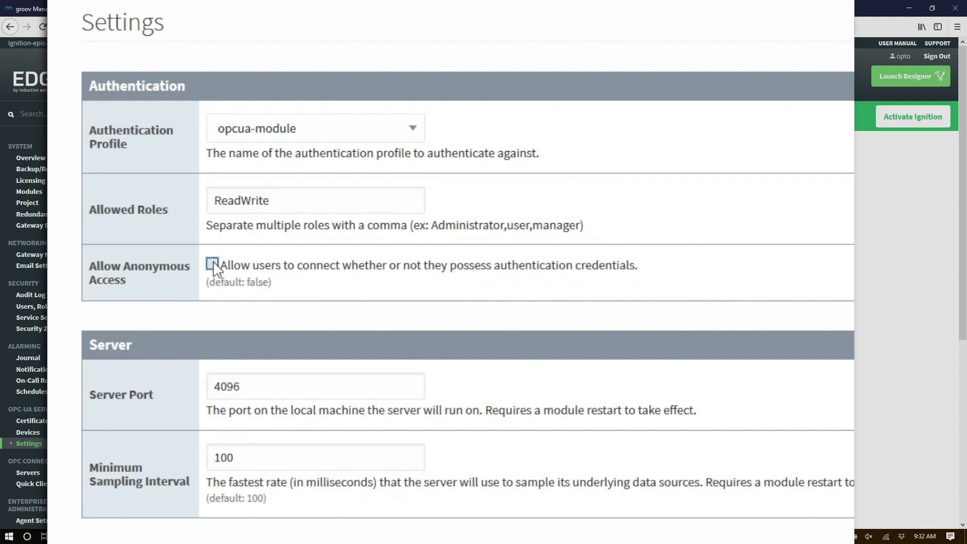
left_click(212, 264)
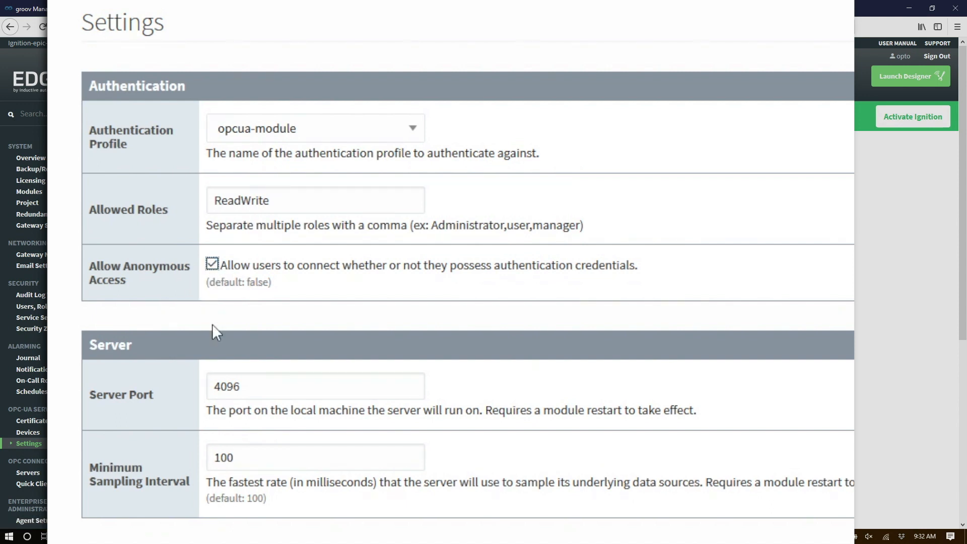
scroll("down", 3)
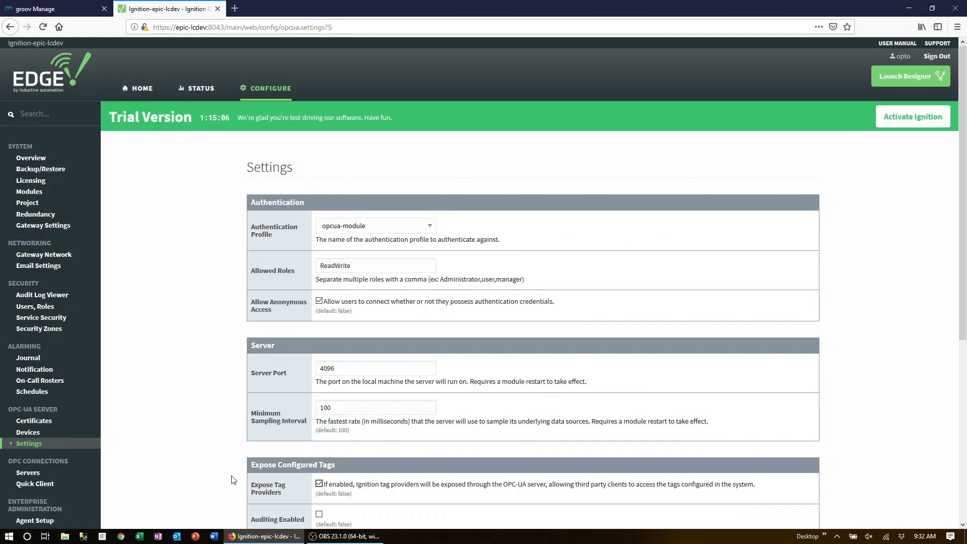
scroll("down", 3)
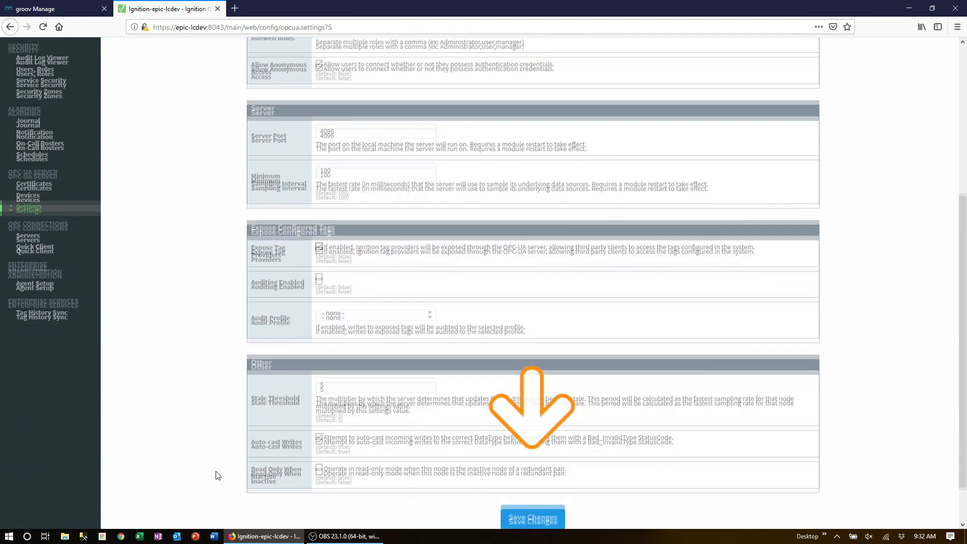
scroll("down", 3)
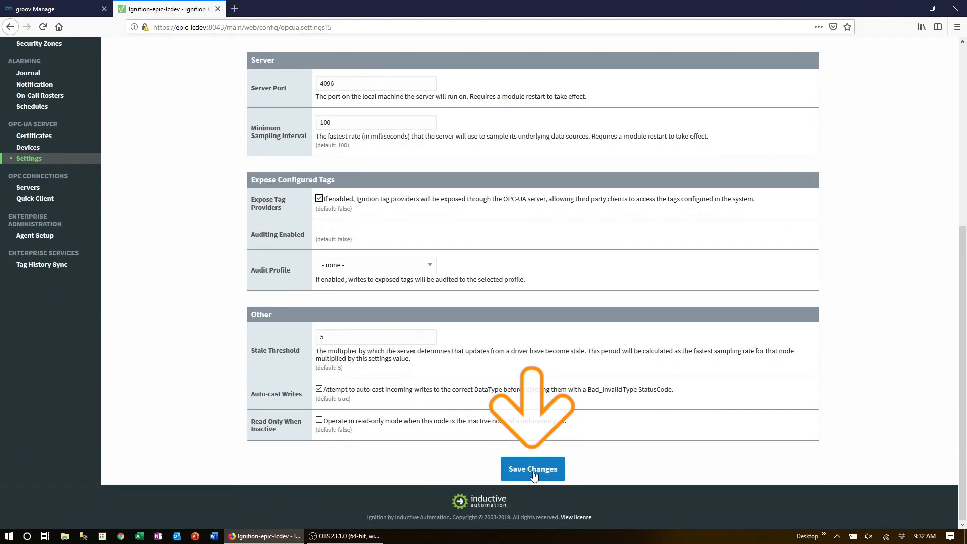
left_click(533, 469)
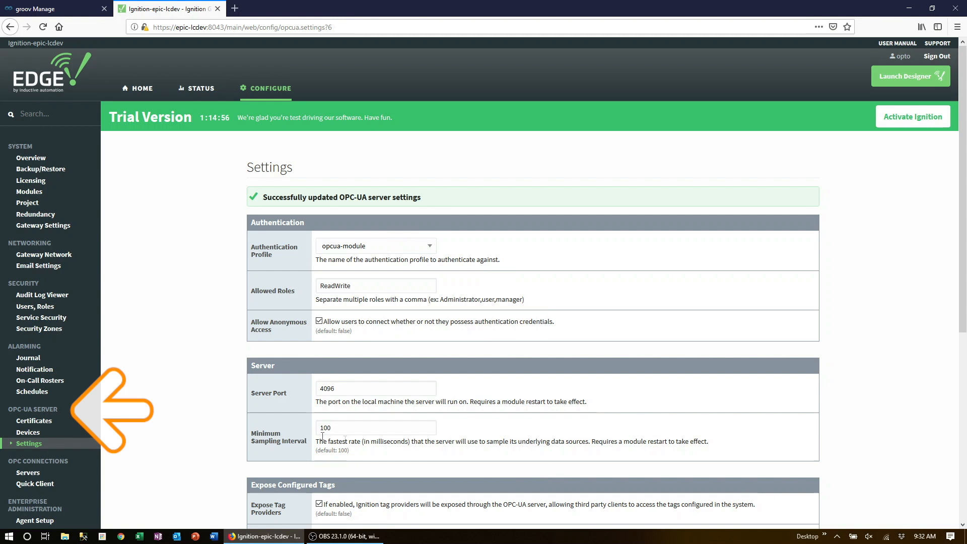
Step: Start a new device in OPC UA Server Devices using the Allen-Bradley Logix Driver
left_click(28, 432)
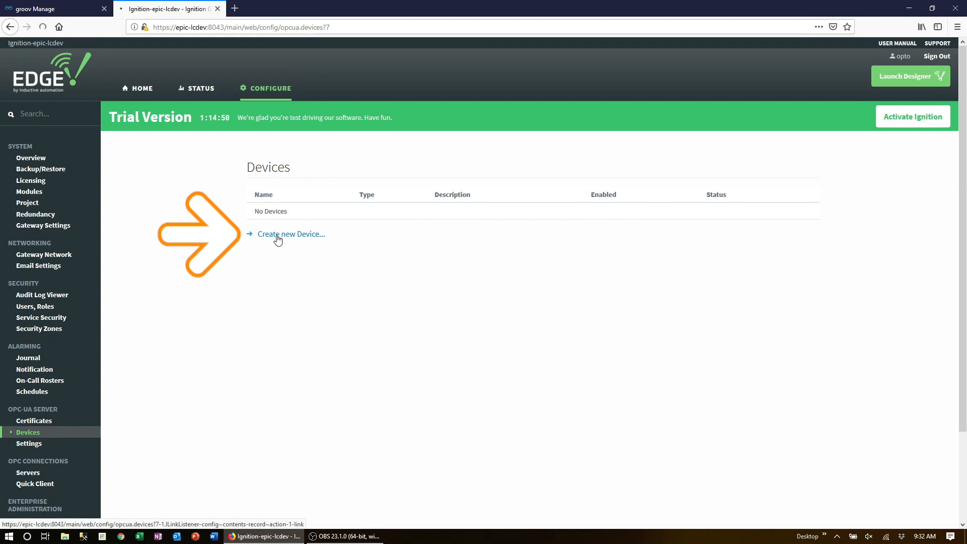
left_click(290, 234)
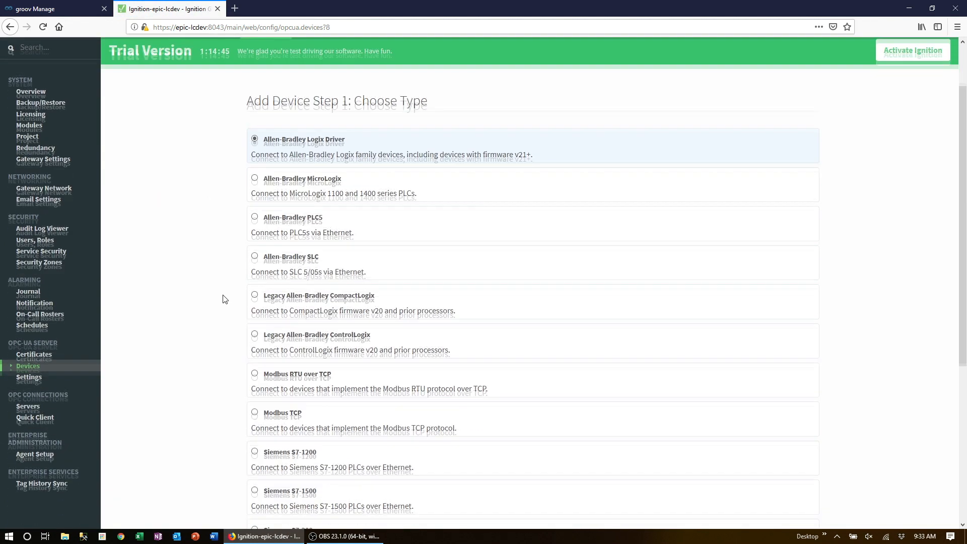
scroll("down", 3)
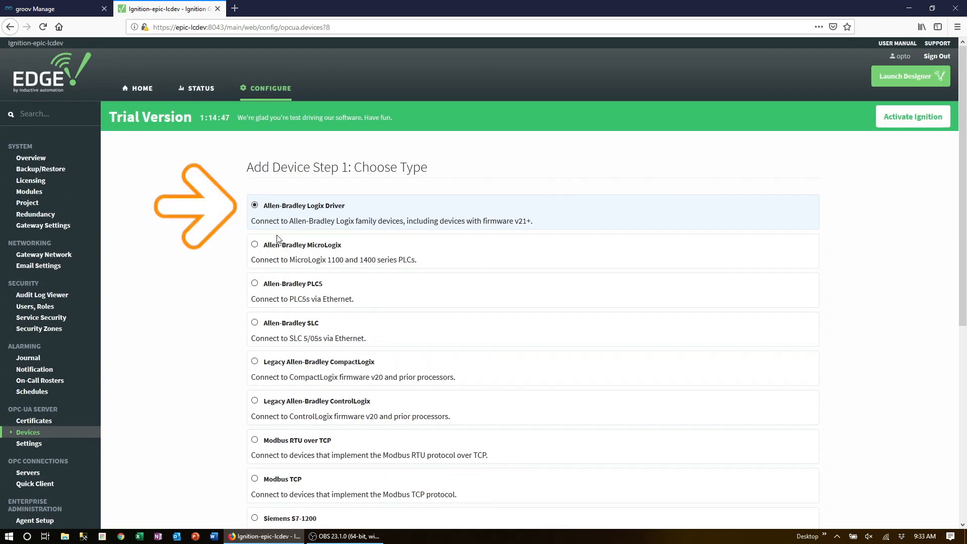
scroll("down", 3)
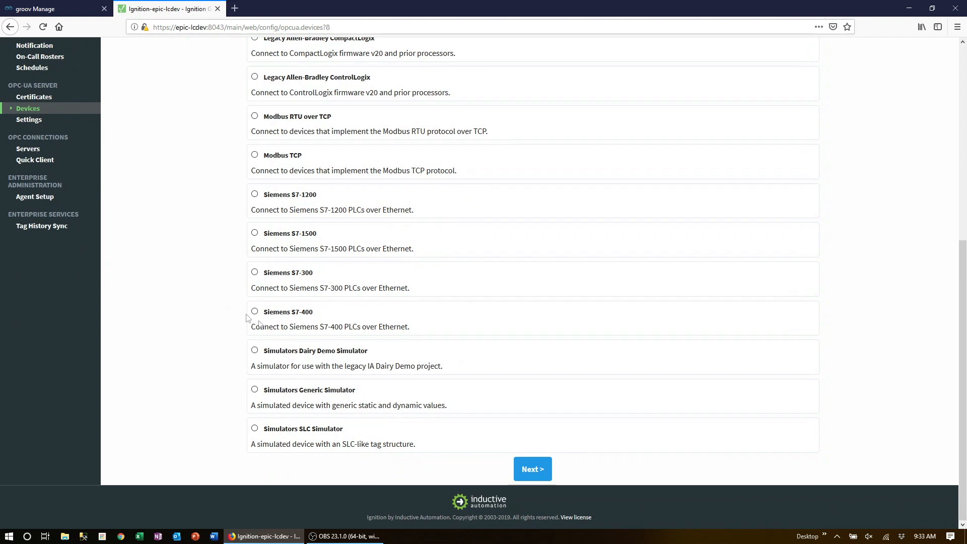
left_click(532, 469)
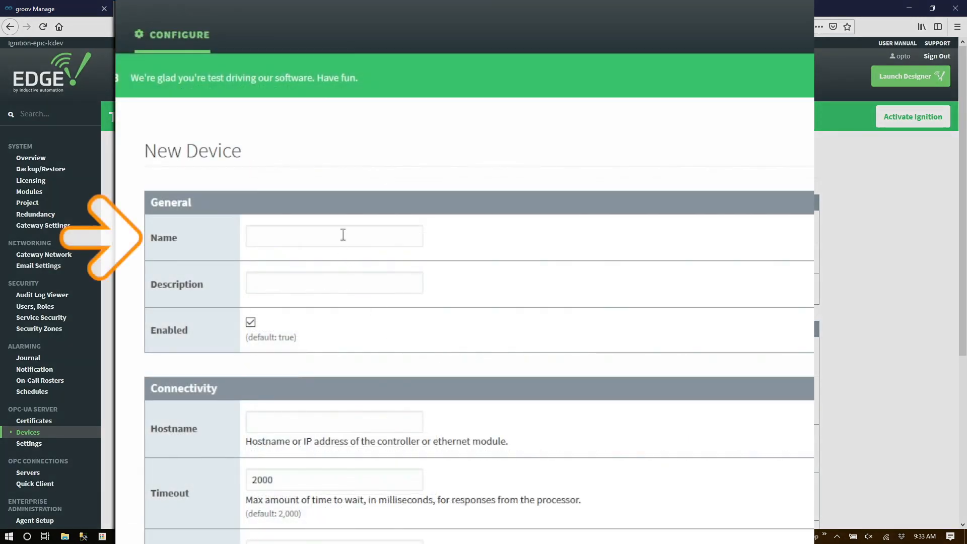
Step: Create the device 'AB PLC' with hostname 172.22.0.50
type("AB PLC")
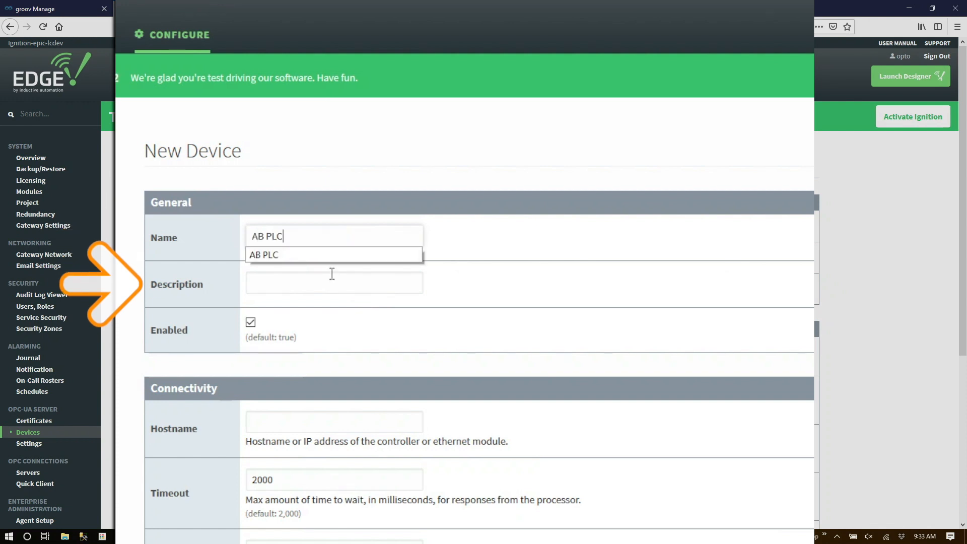
left_click(334, 282)
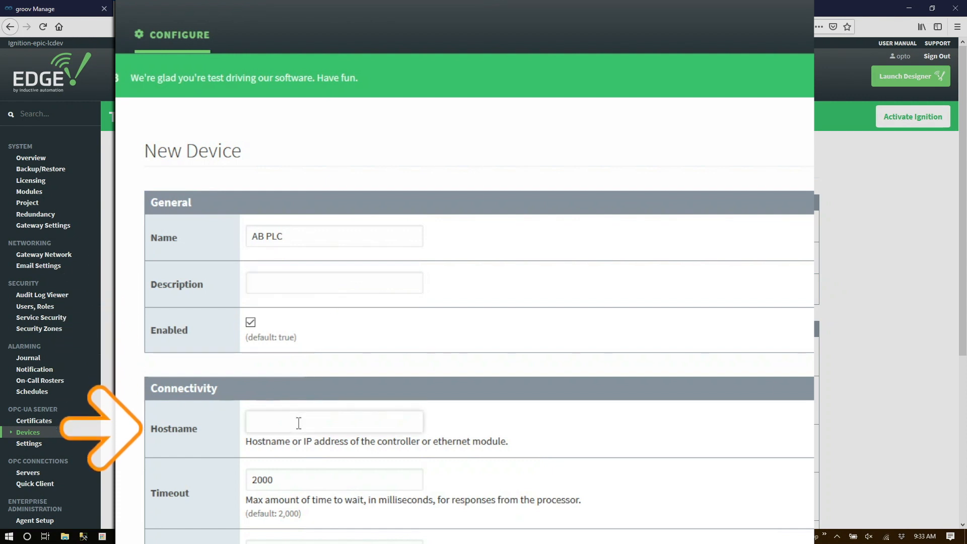
type("1")
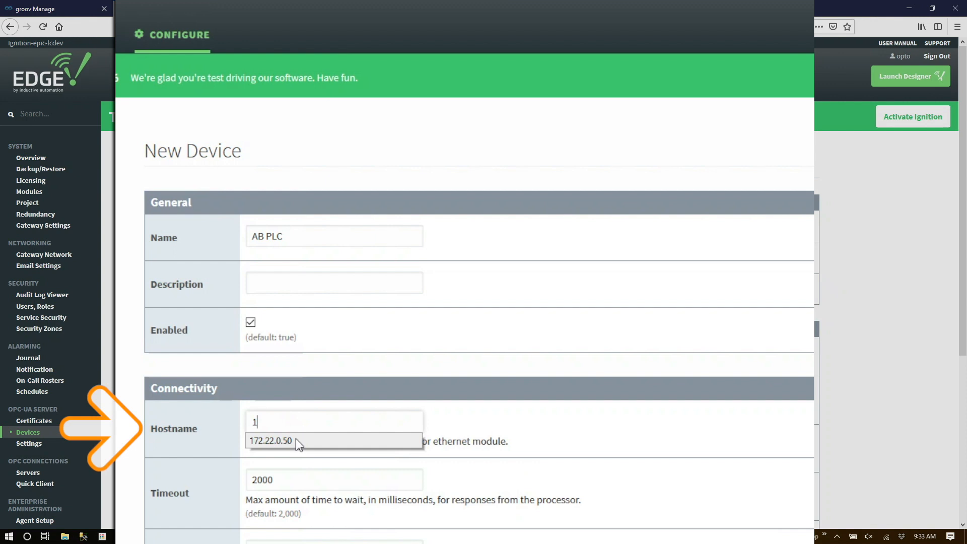
left_click(270, 440)
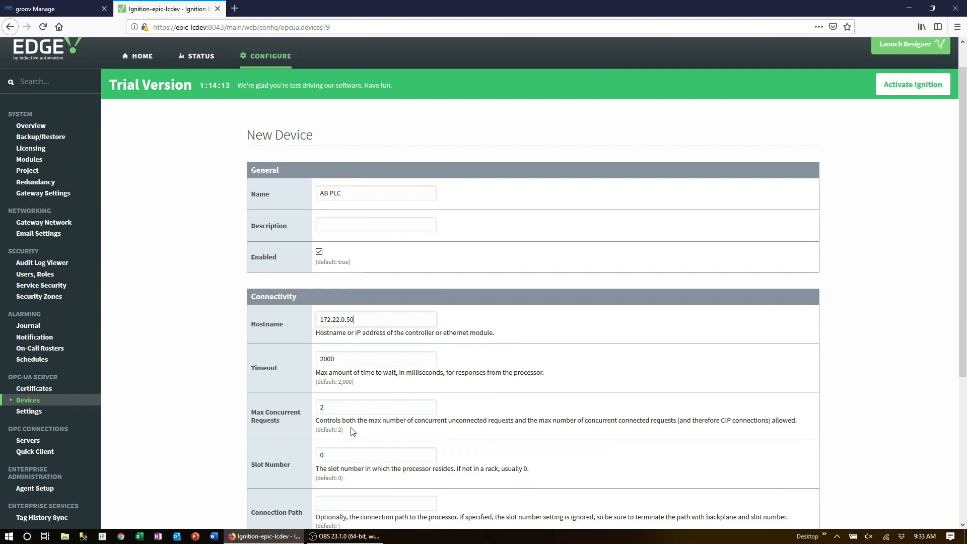
scroll("down", 3)
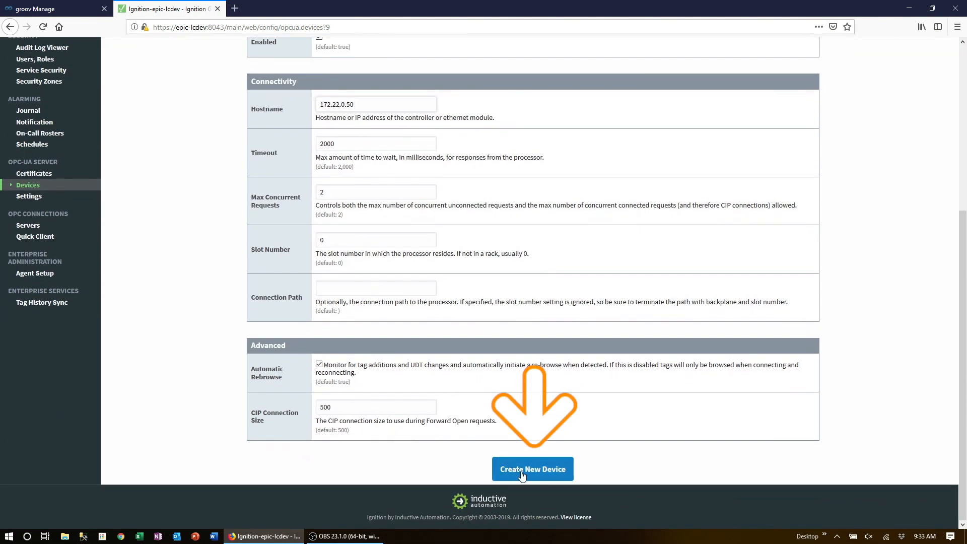
left_click(532, 469)
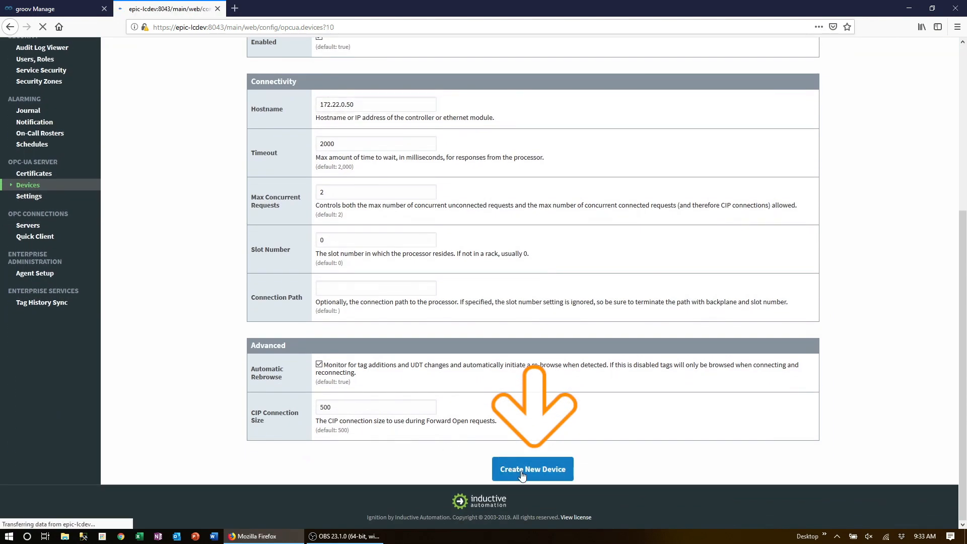
left_click(532, 468)
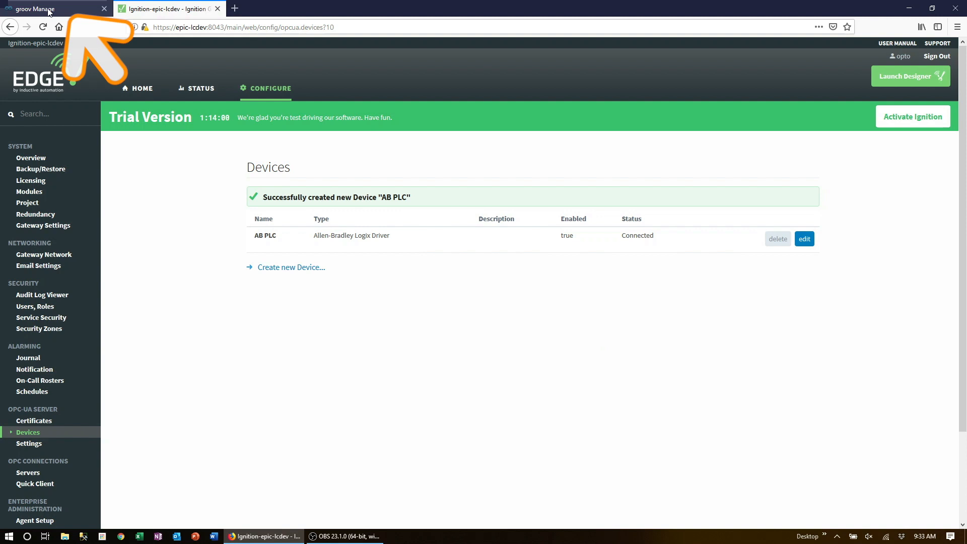
Step: Return to the groov Manage tab and launch groov View from Home
left_click(41, 10)
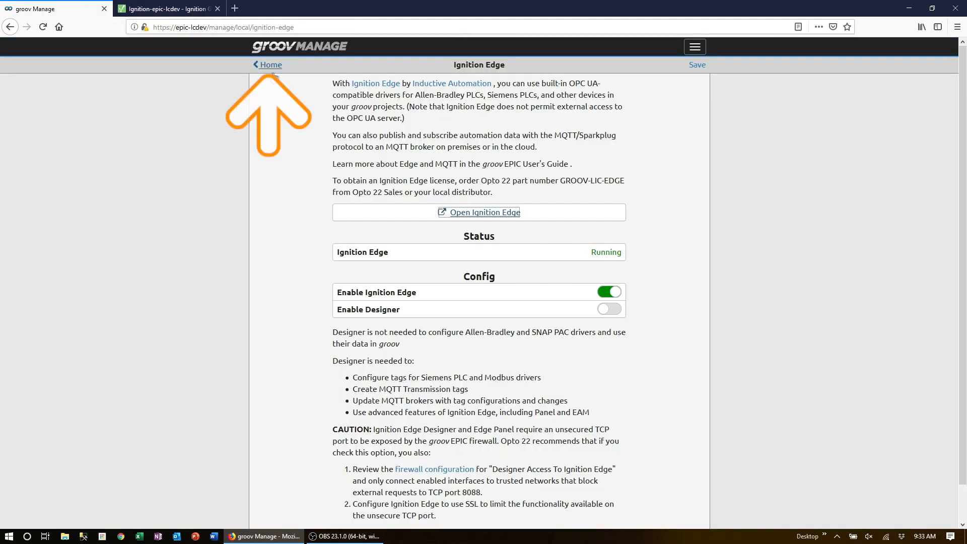
left_click(268, 64)
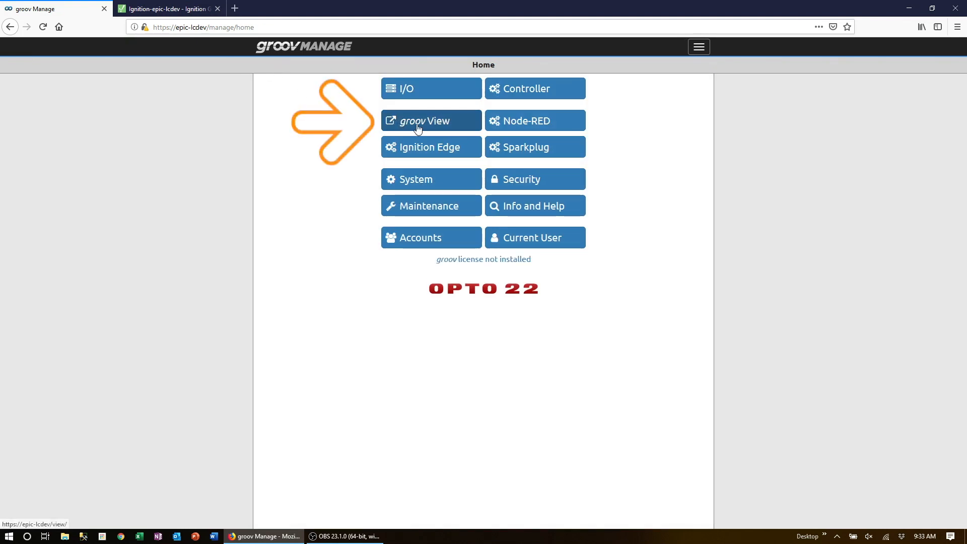
left_click(430, 121)
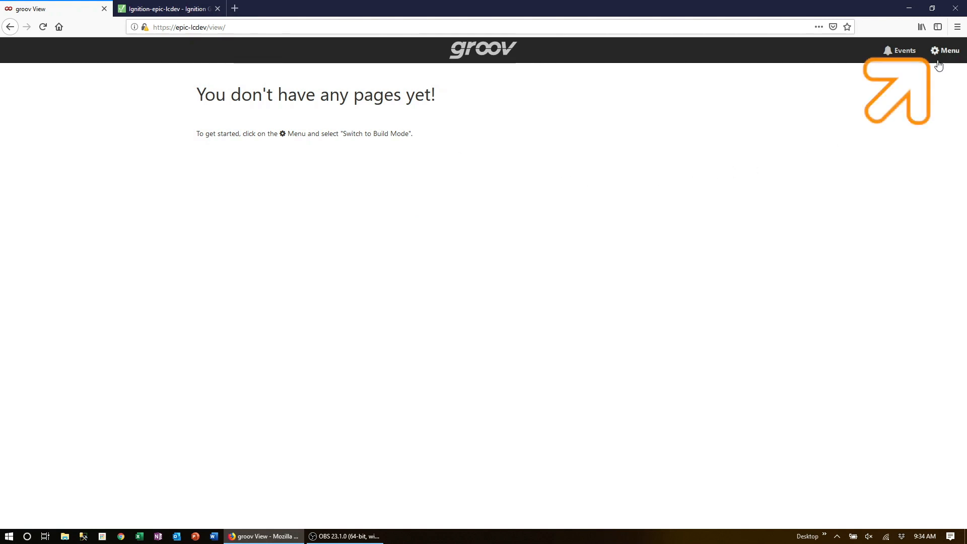
Step: Switch groov View to Build mode and start adding an OPC UA Server device
left_click(945, 50)
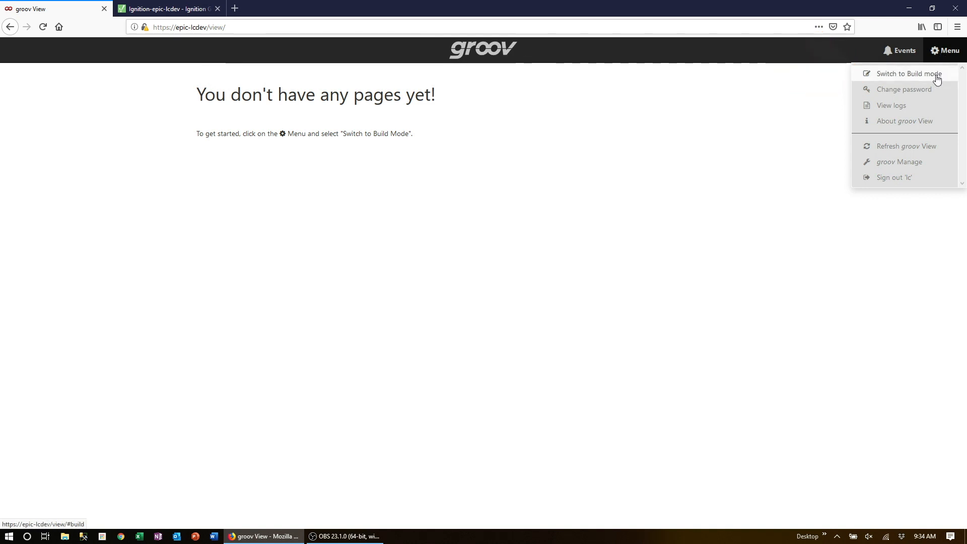
left_click(908, 73)
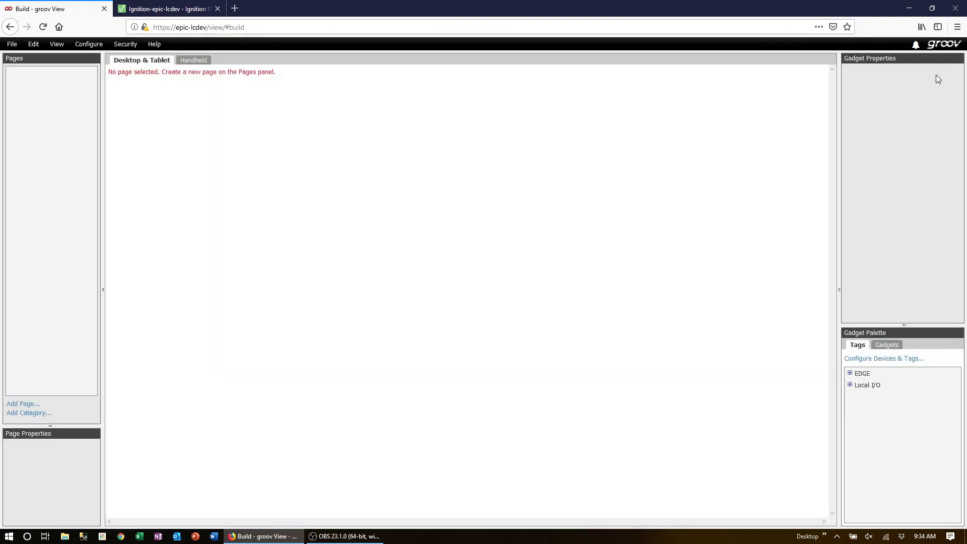
mouse_move(876, 83)
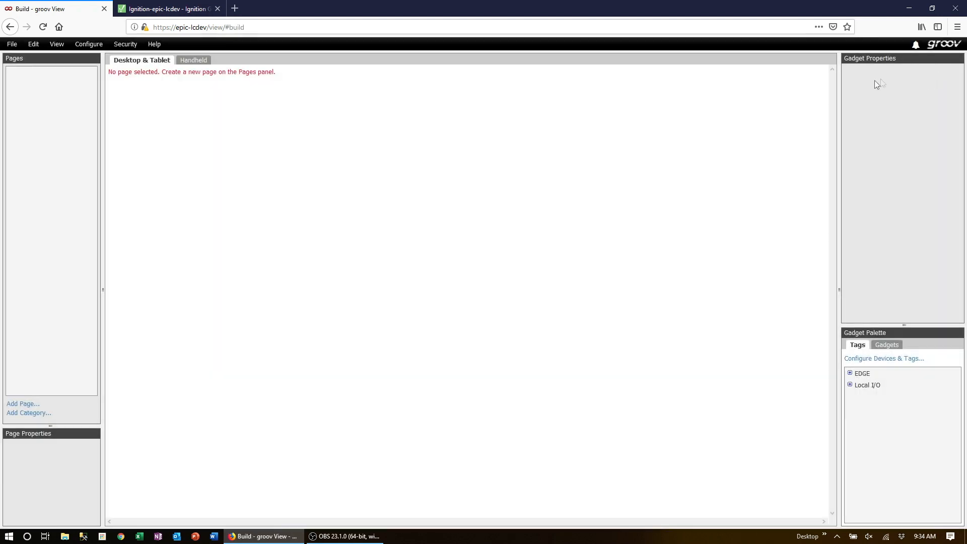
mouse_move(91, 53)
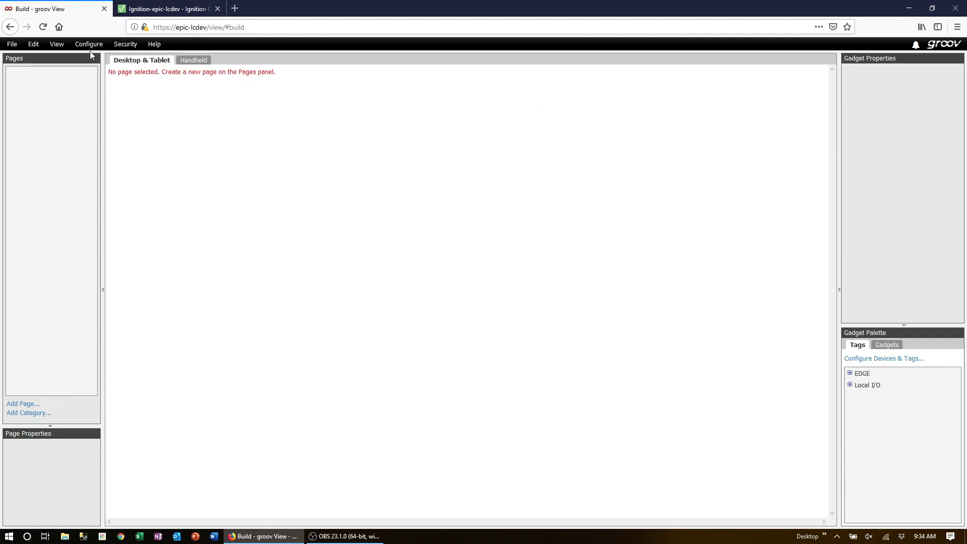
left_click(89, 45)
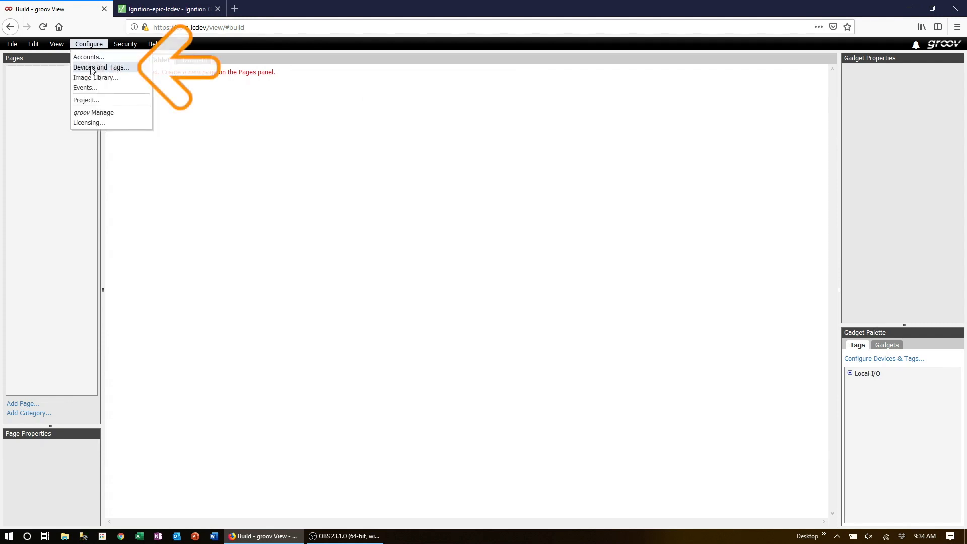
left_click(102, 67)
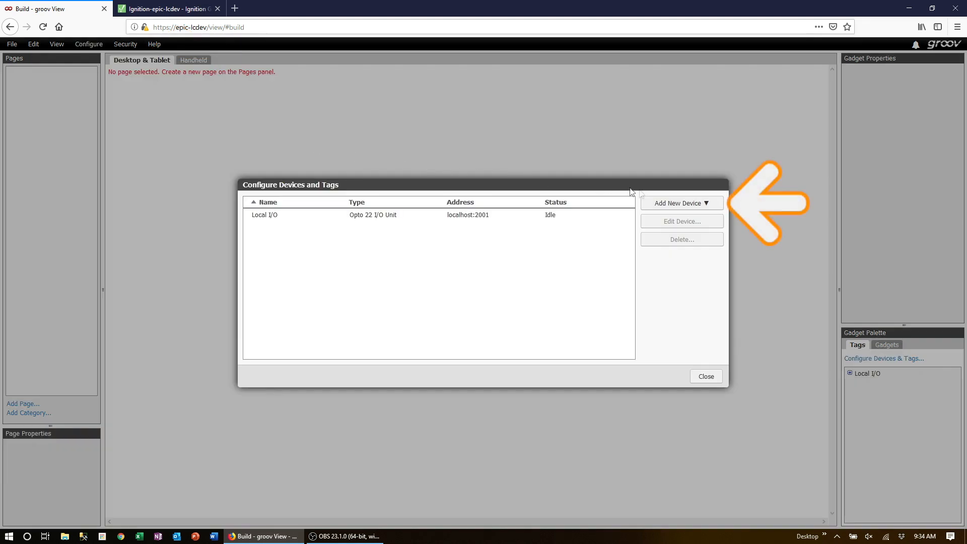
left_click(682, 203)
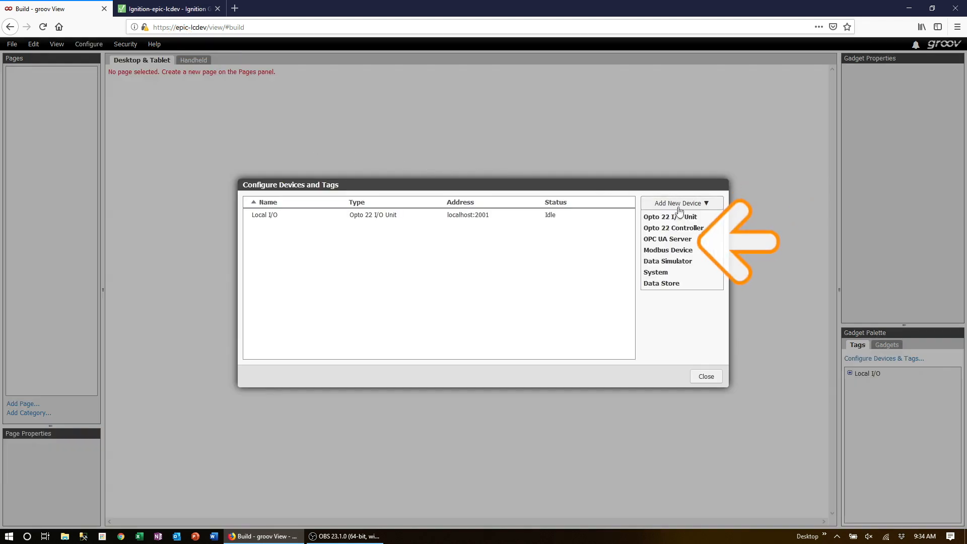
mouse_move(680, 240)
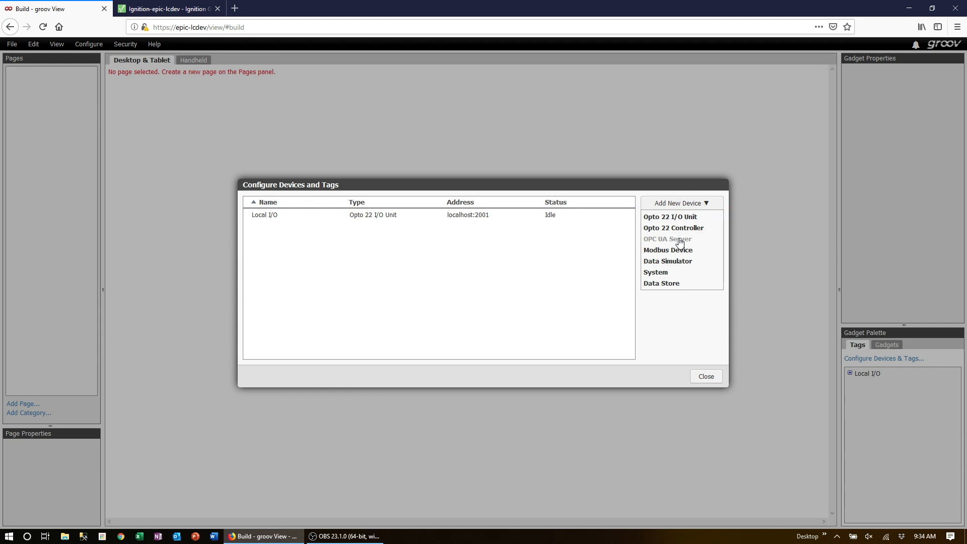
left_click(666, 239)
type("ED")
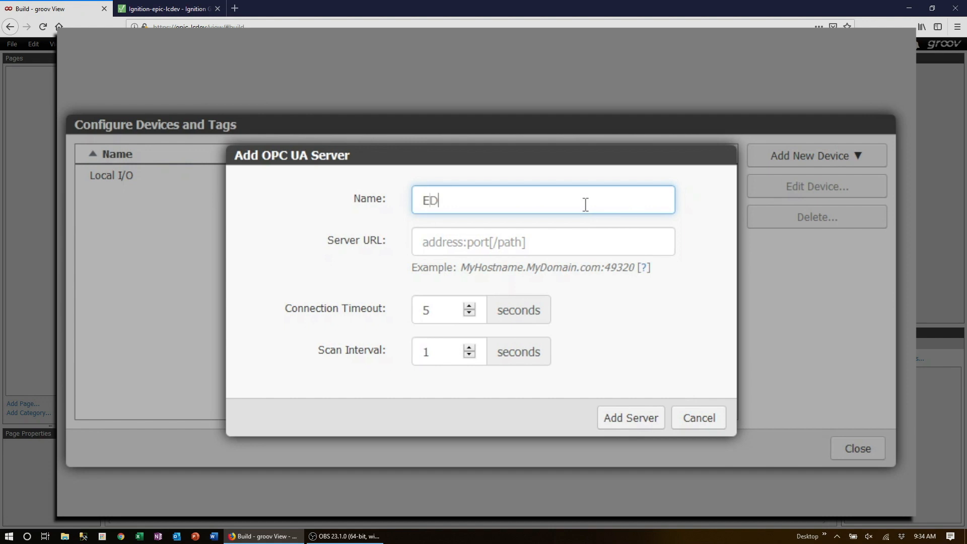
Step: Name the OPC UA server EDGE with address localhost:4096 and add it
type("GE")
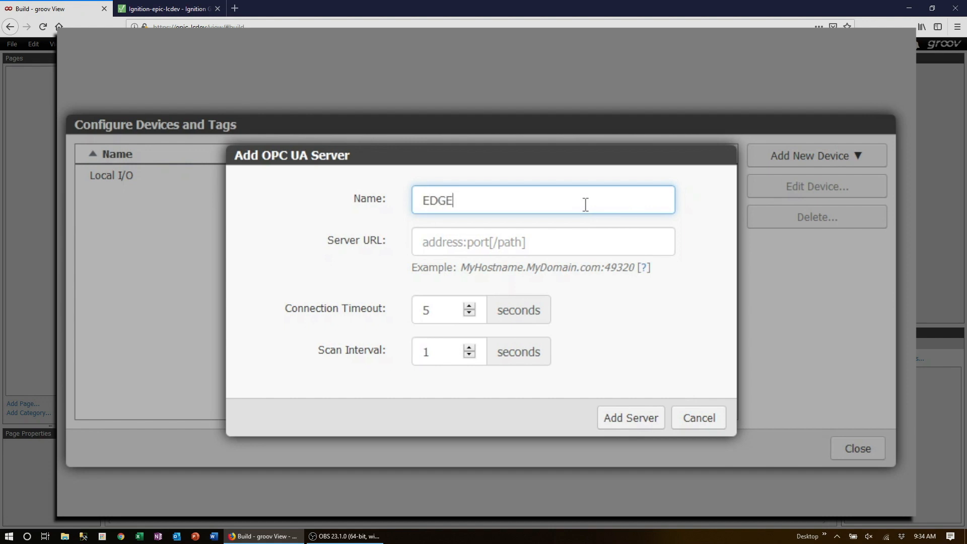
left_click(562, 241)
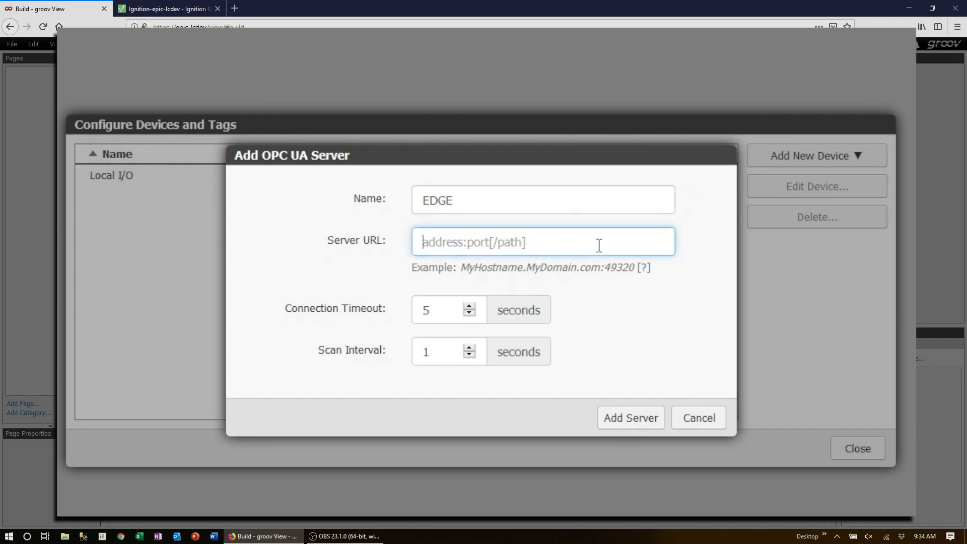
type("localhost")
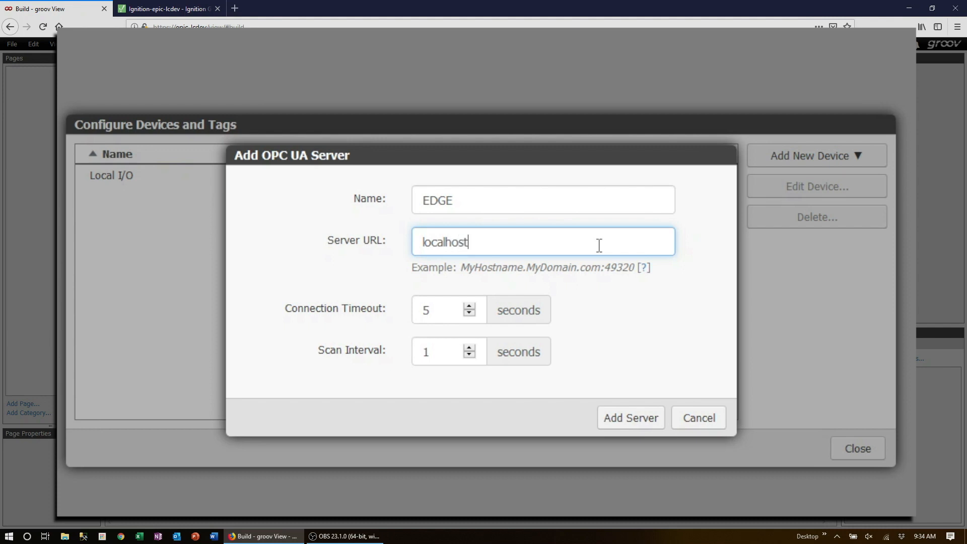
type(":4096")
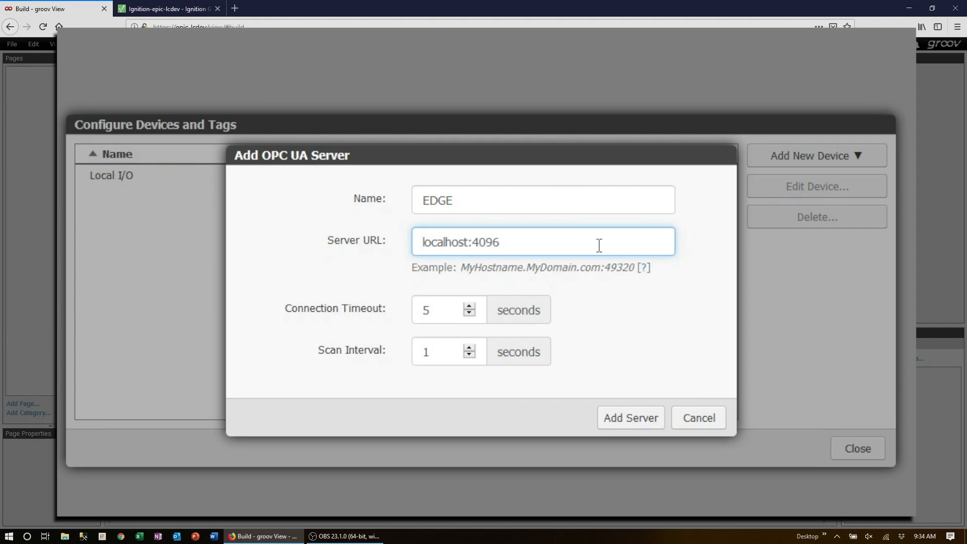
mouse_move(646, 268)
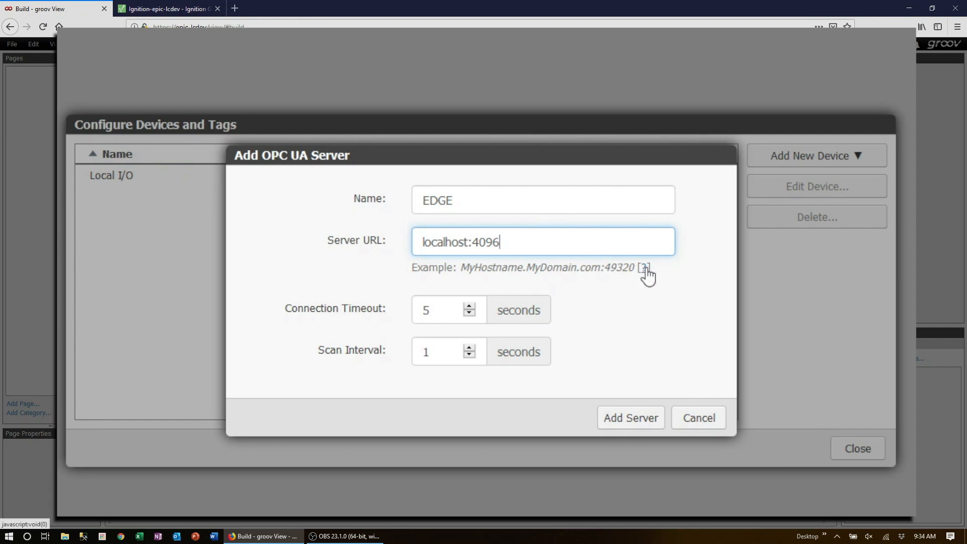
left_click(643, 265)
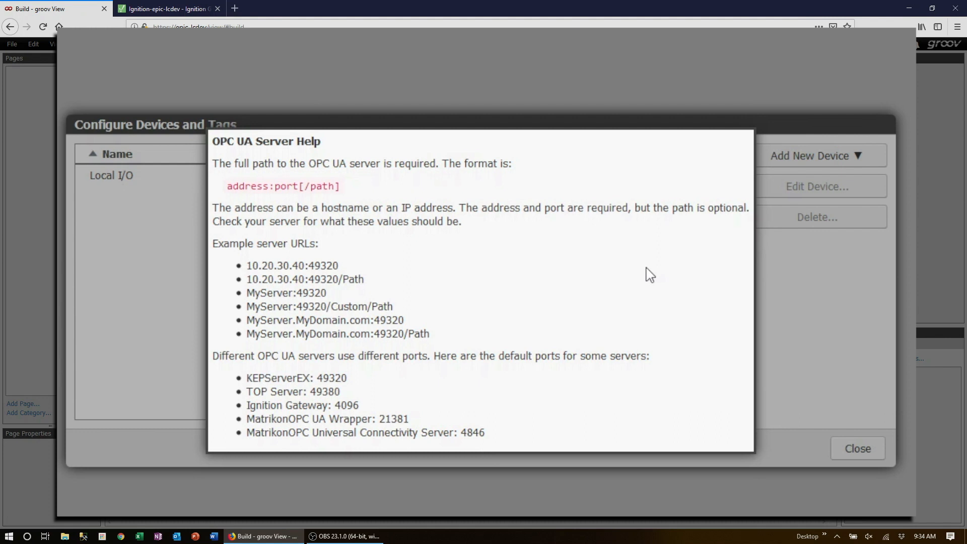
left_click(857, 448)
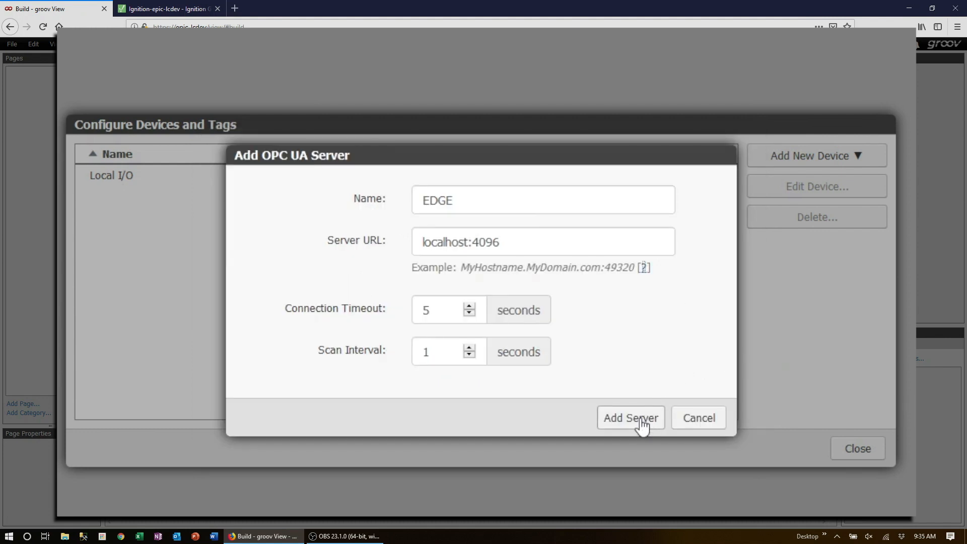
left_click(631, 417)
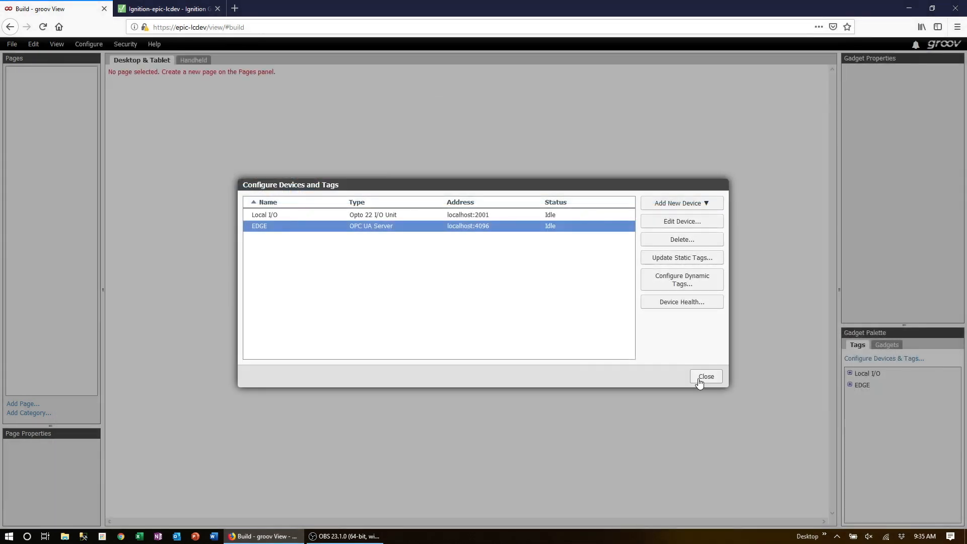
left_click(705, 376)
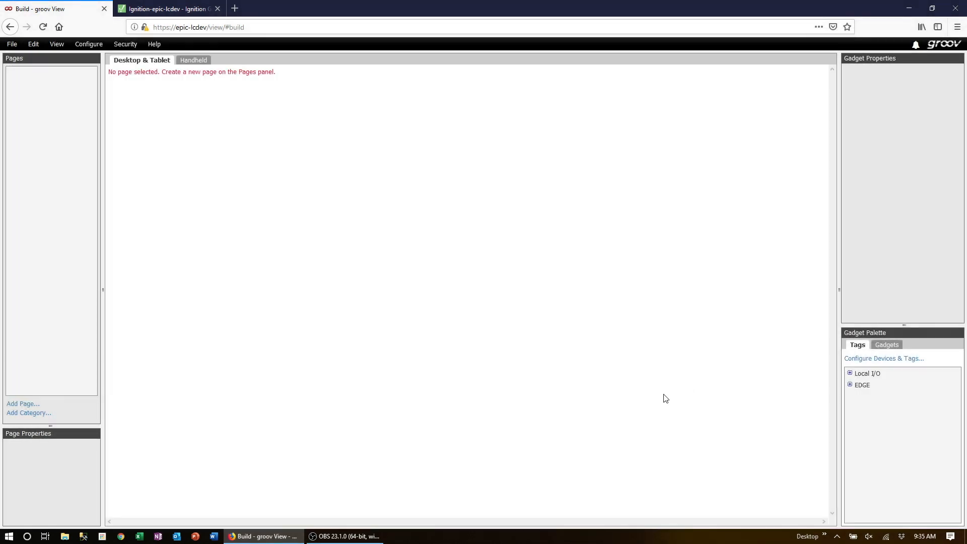
mouse_move(23, 403)
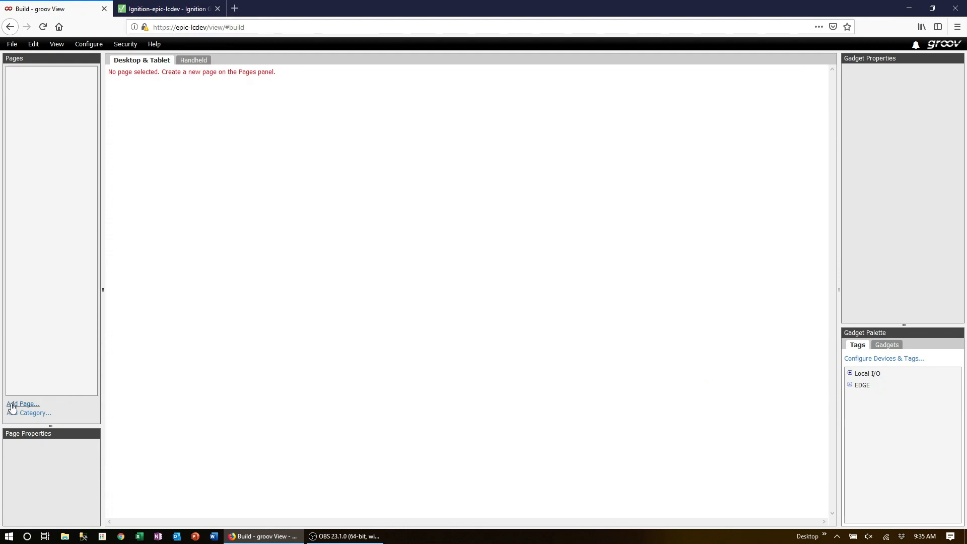
Step: Create a page named AB PLC with a black background
left_click(23, 404)
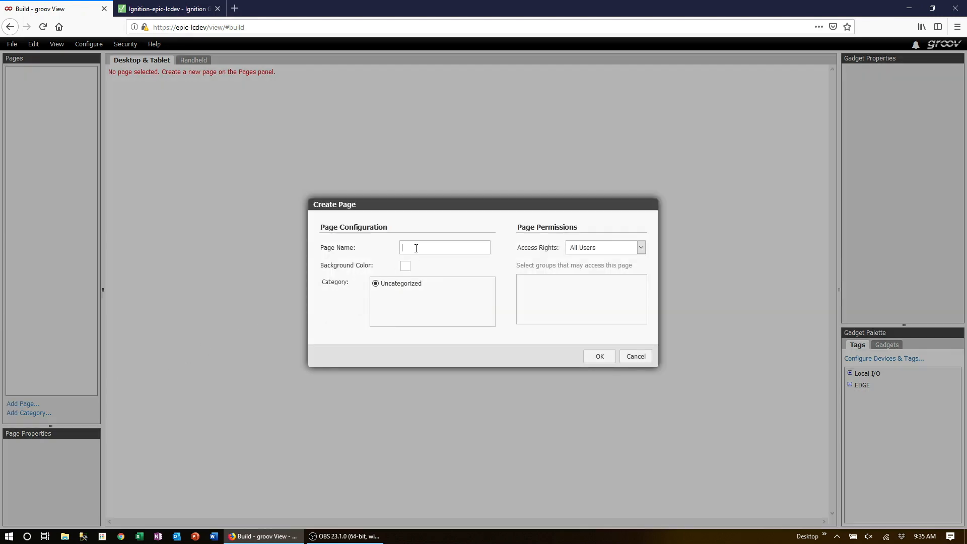
type("AB PLC")
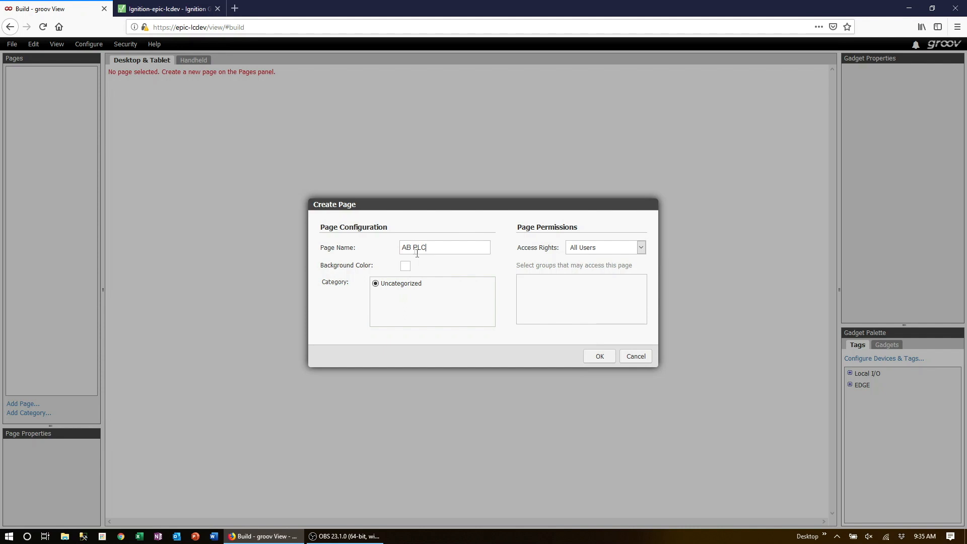
left_click(405, 265)
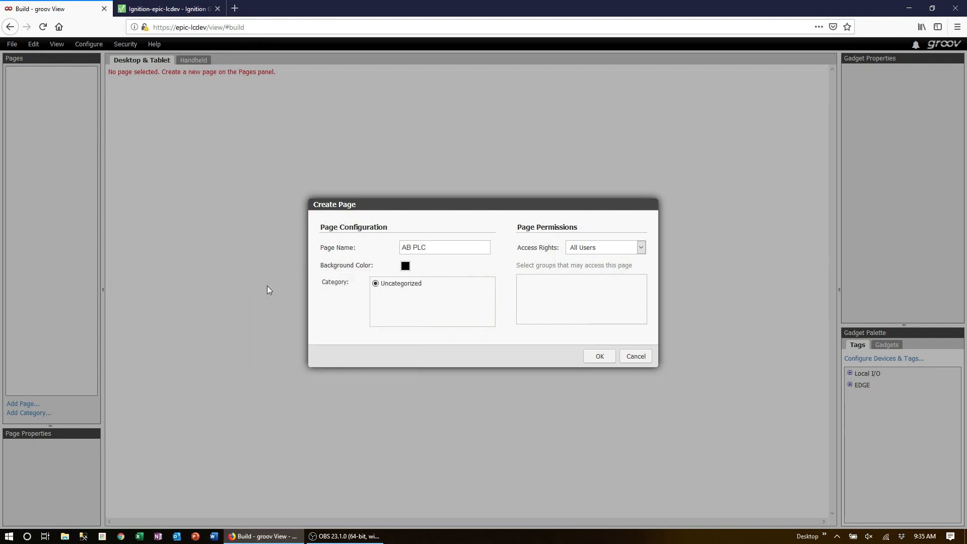
left_click(599, 356)
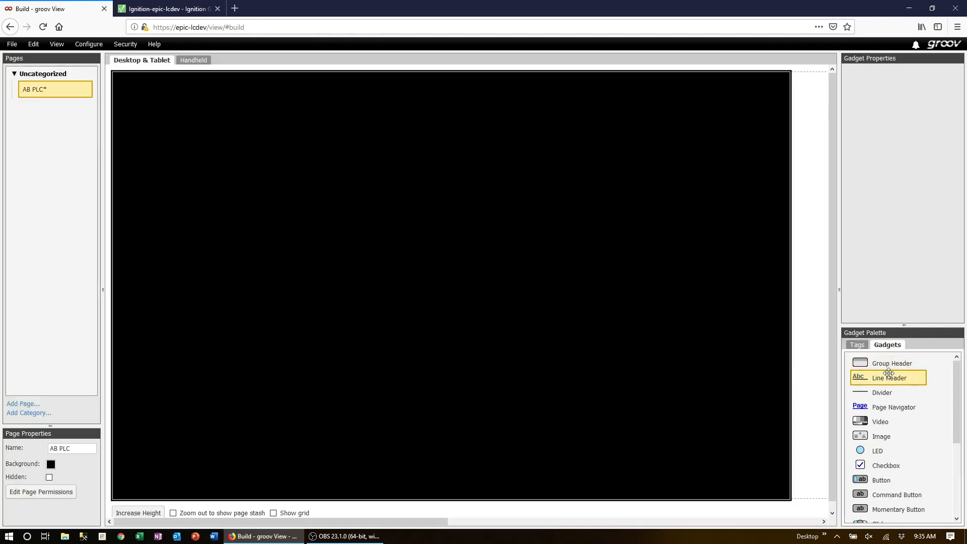
Step: Place a Line Header at the page's top-left labelled AB PLC
left_click_drag(888, 376, 151, 85)
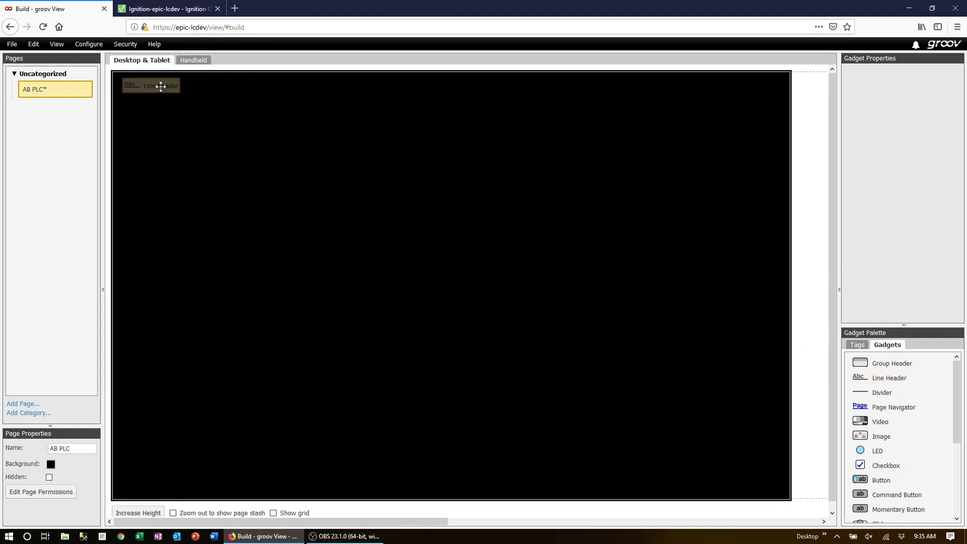
left_click(161, 86)
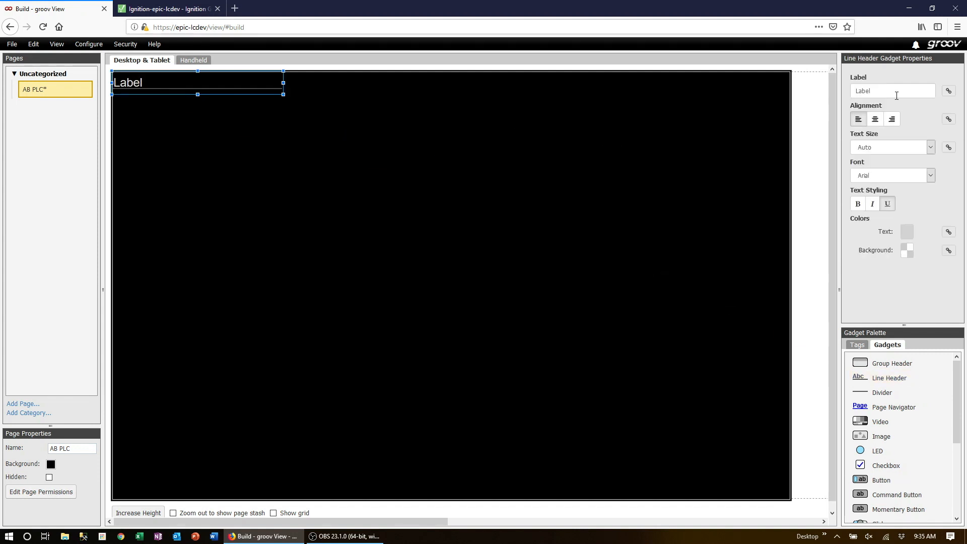
type("AB PL")
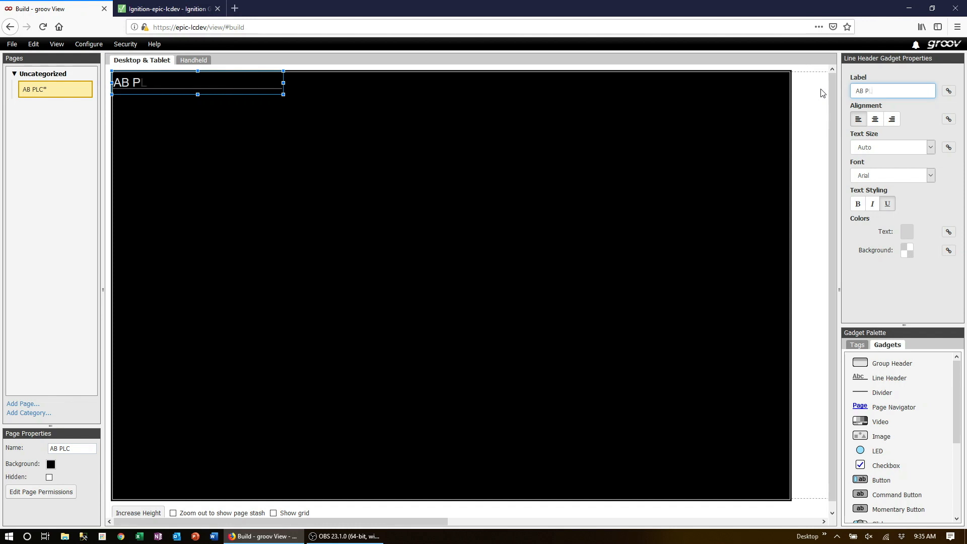
left_click(651, 170)
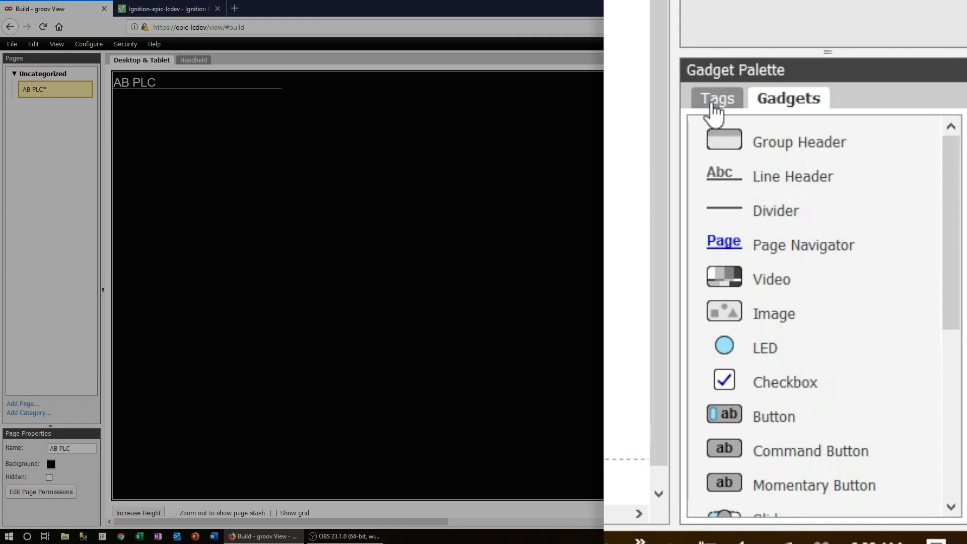
Step: In the Tags palette, expand EDGE > Static Tags > Devices > [AB PLC] > Controller:Global
left_click(716, 99)
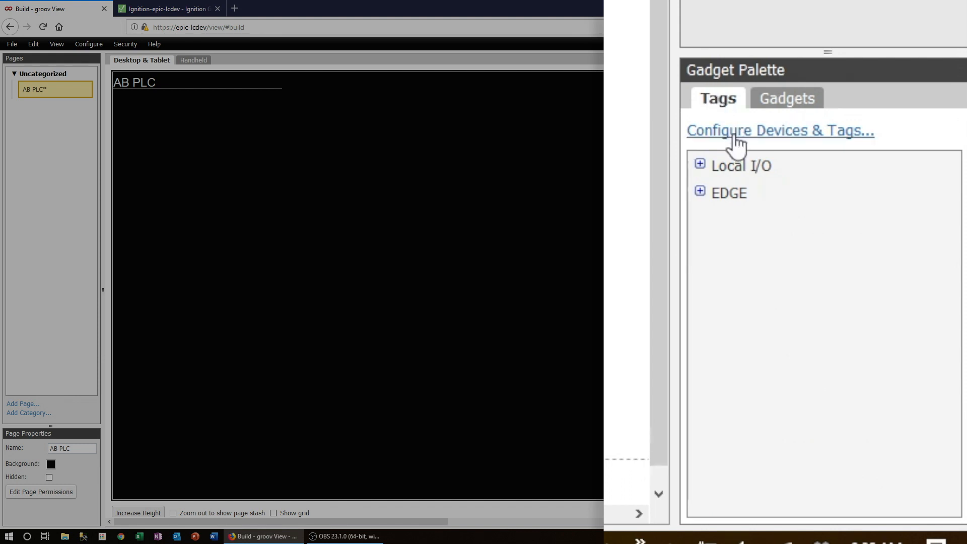
mouse_move(700, 205)
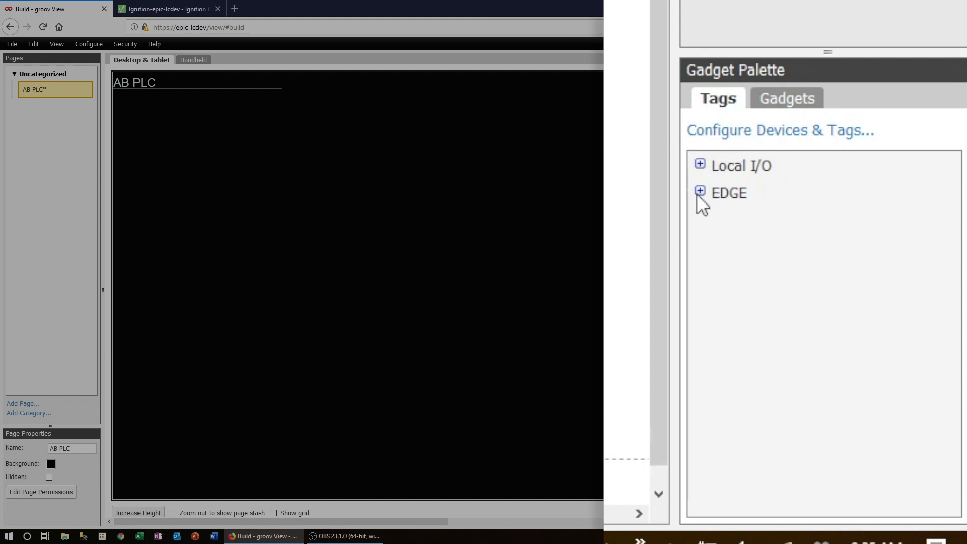
left_click(699, 191)
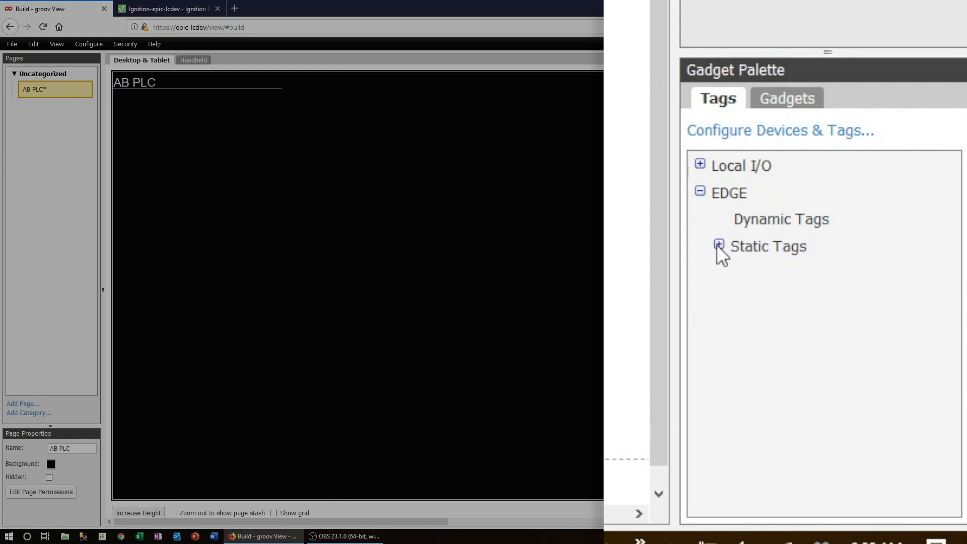
left_click(719, 246)
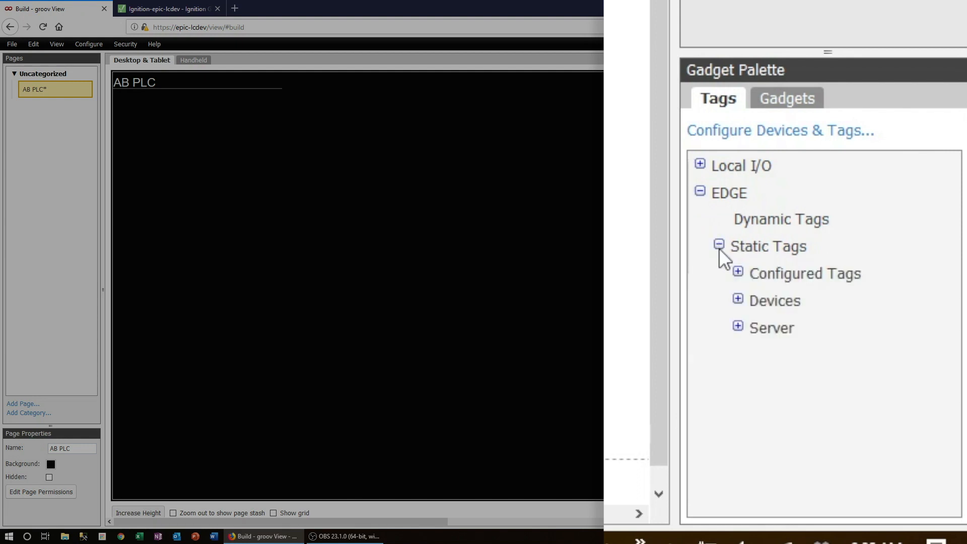
left_click(737, 300)
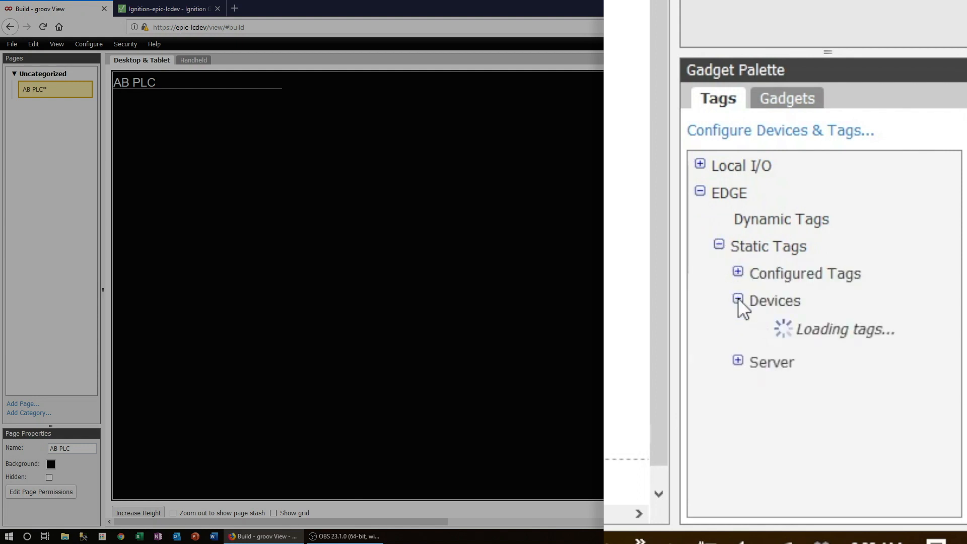
left_click(737, 301)
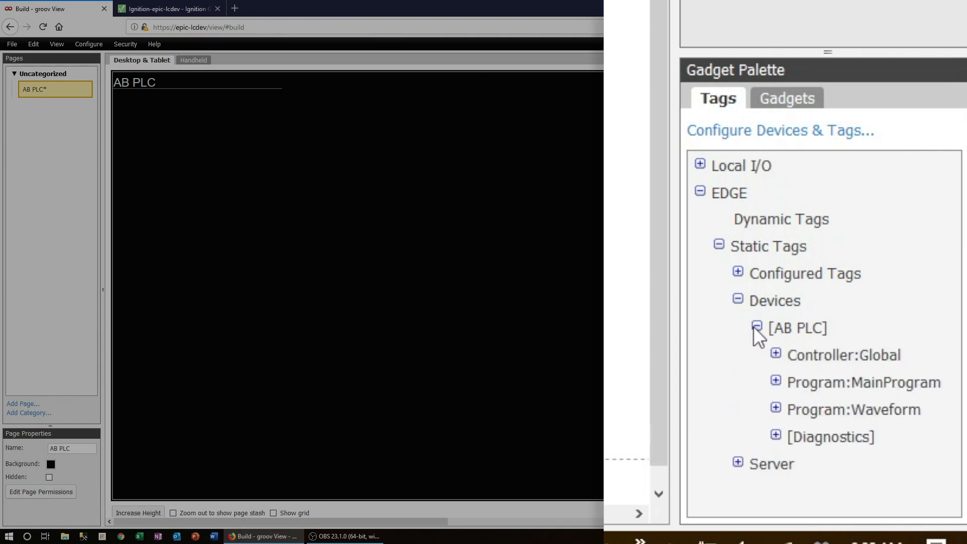
mouse_move(758, 346)
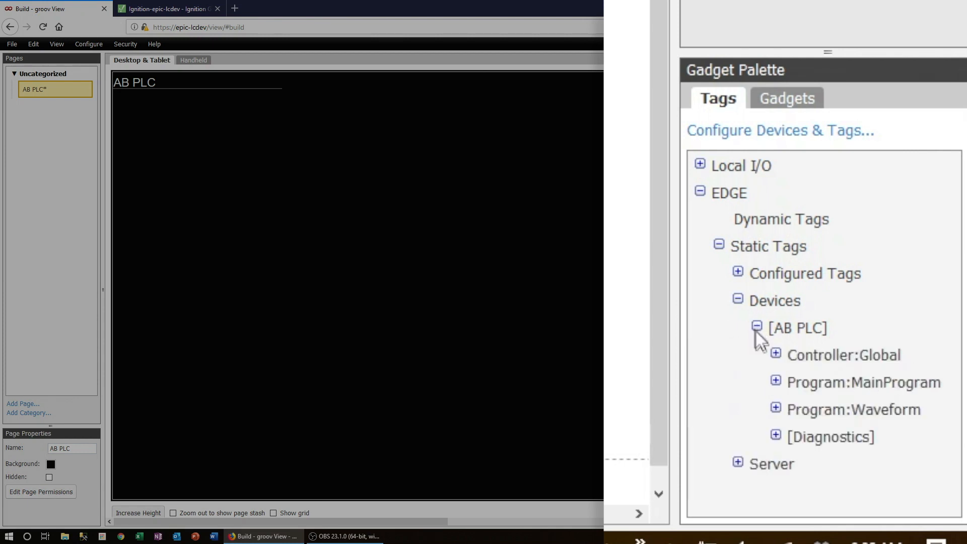
left_click(774, 355)
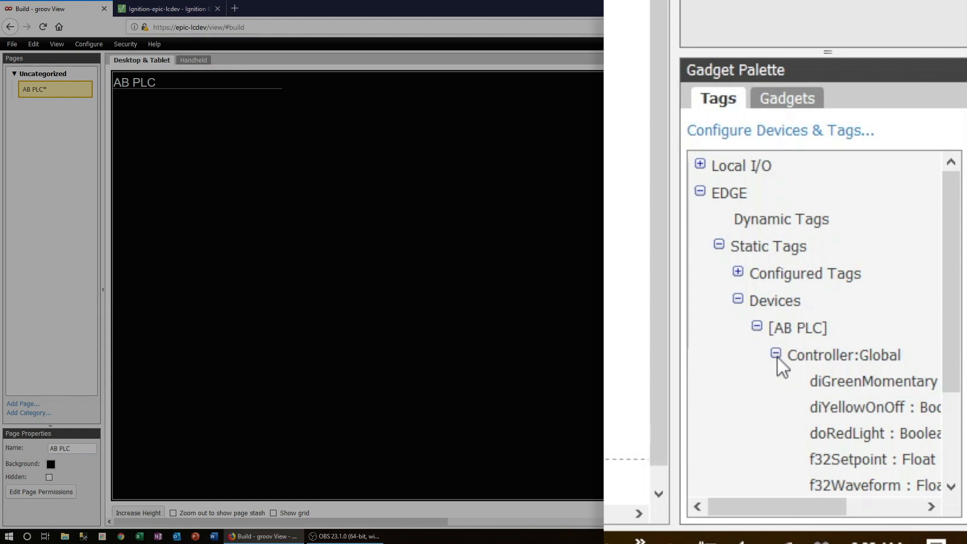
mouse_move(800, 420)
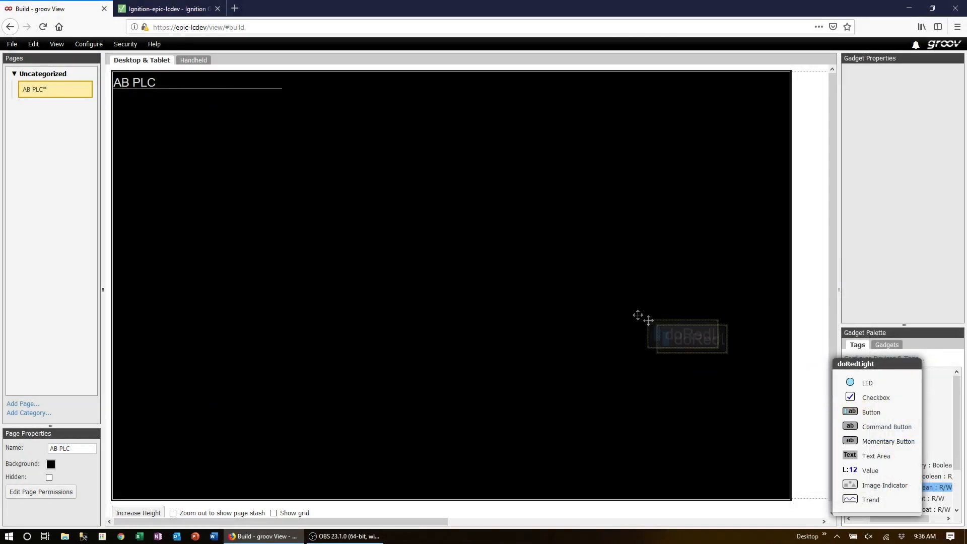
Step: Drop the doRedLight tag as a widened button, check the handheld layout, and set its indicator red
left_click_drag(683, 336, 212, 132)
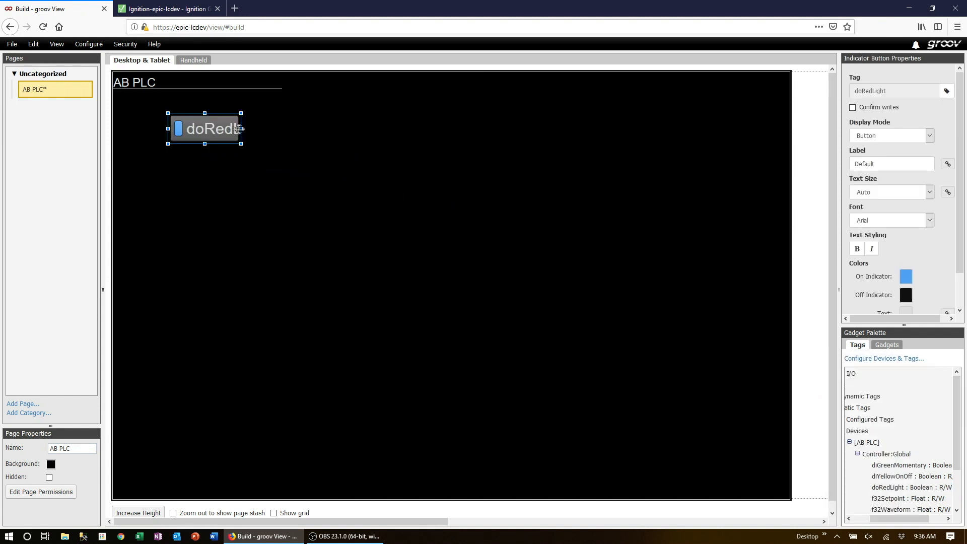
left_click_drag(242, 129, 278, 129)
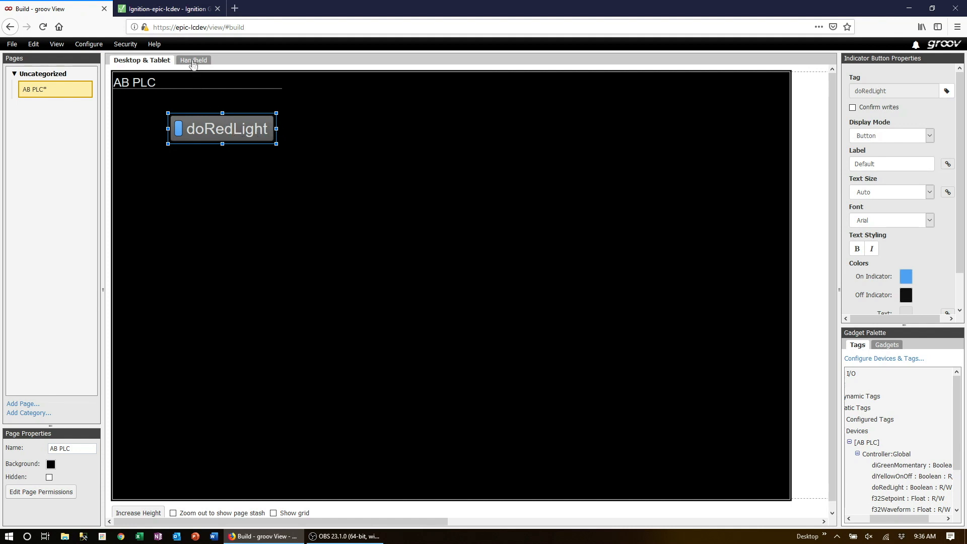
left_click(193, 60)
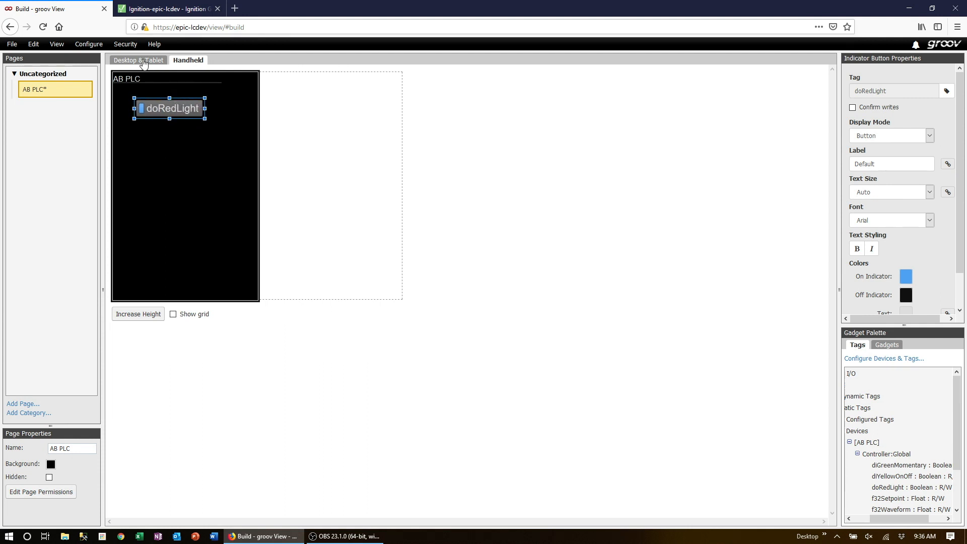
left_click(138, 60)
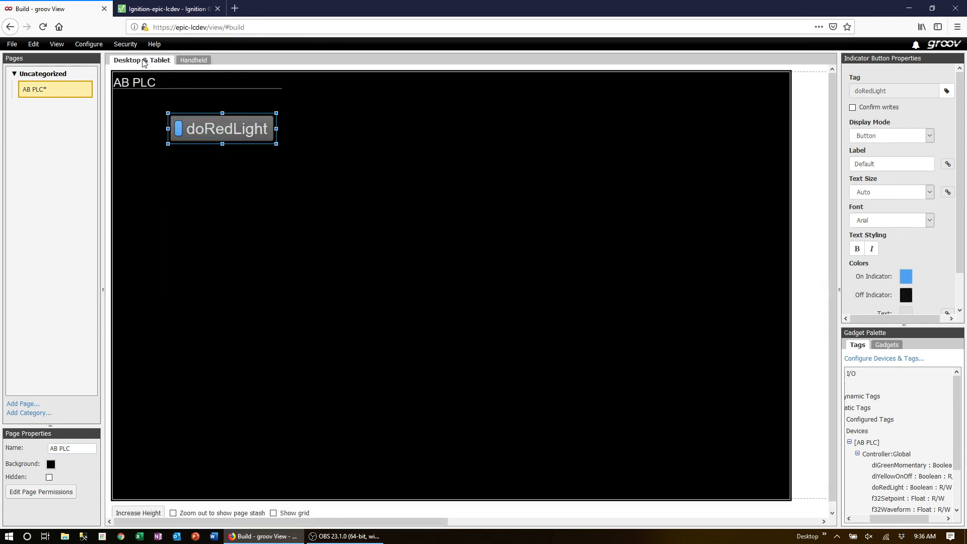
left_click(905, 276)
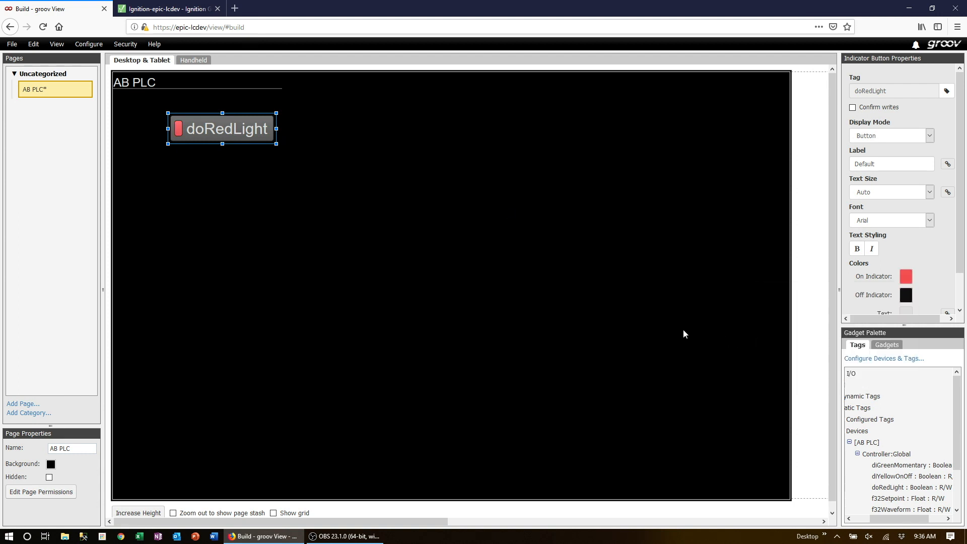
left_click(19, 43)
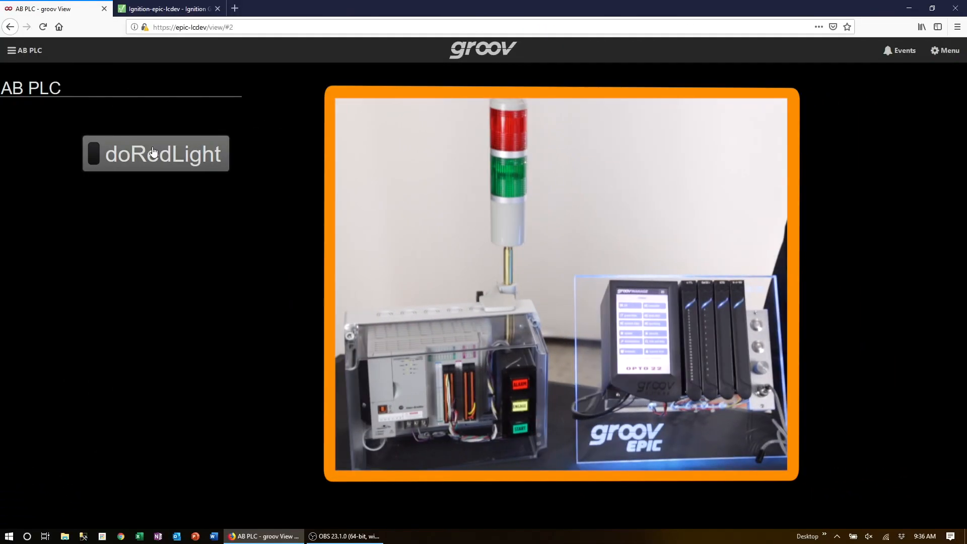
Step: Turn on the doRedLight button in runtime view so the tower's red lamp lights
left_click(94, 153)
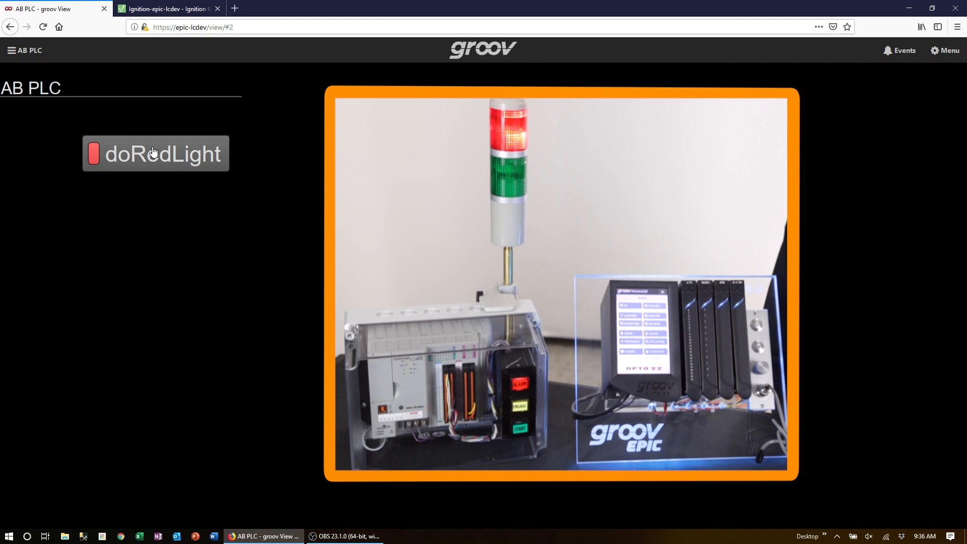